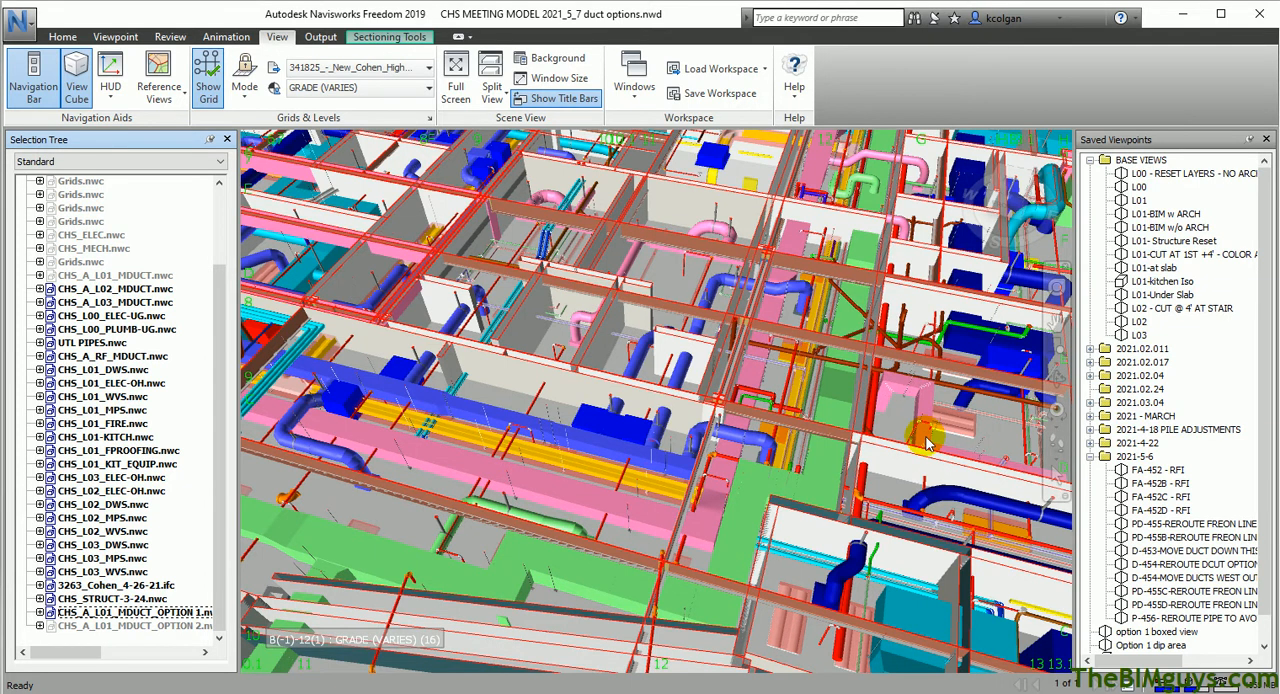
mouse_move(728, 464)
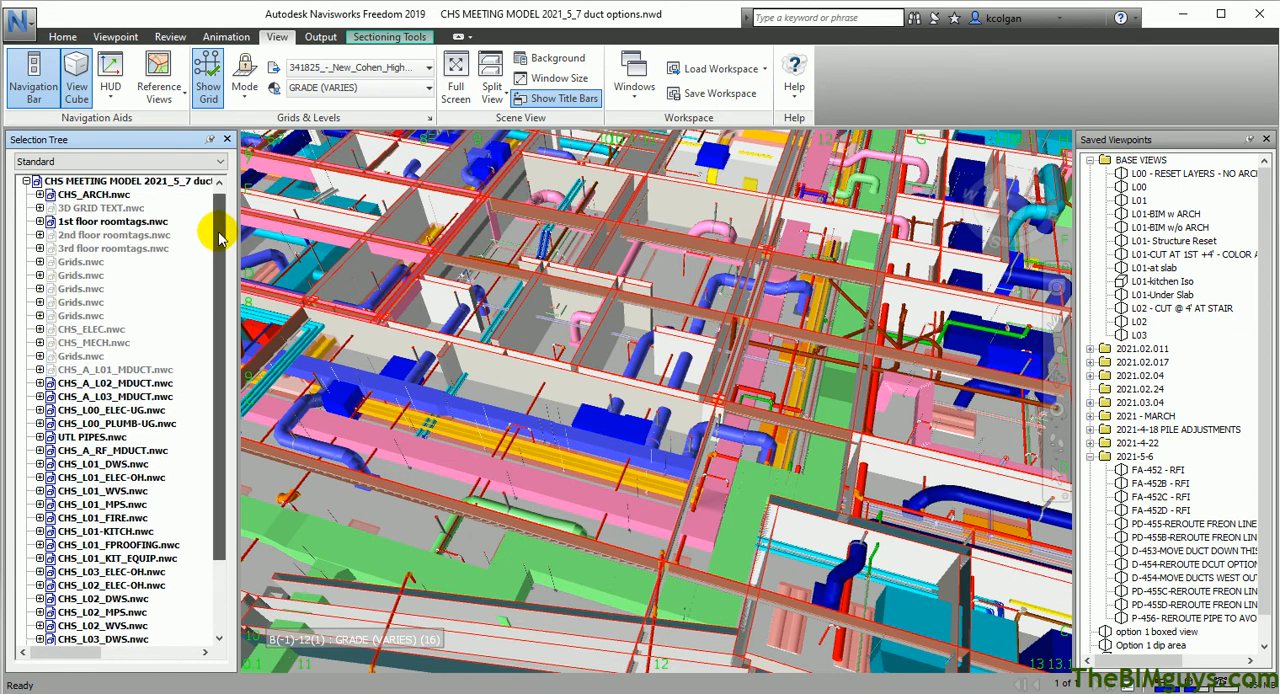
Select a fabrication duct and close the view in on the ducts and steel beams.
scroll(down, 3)
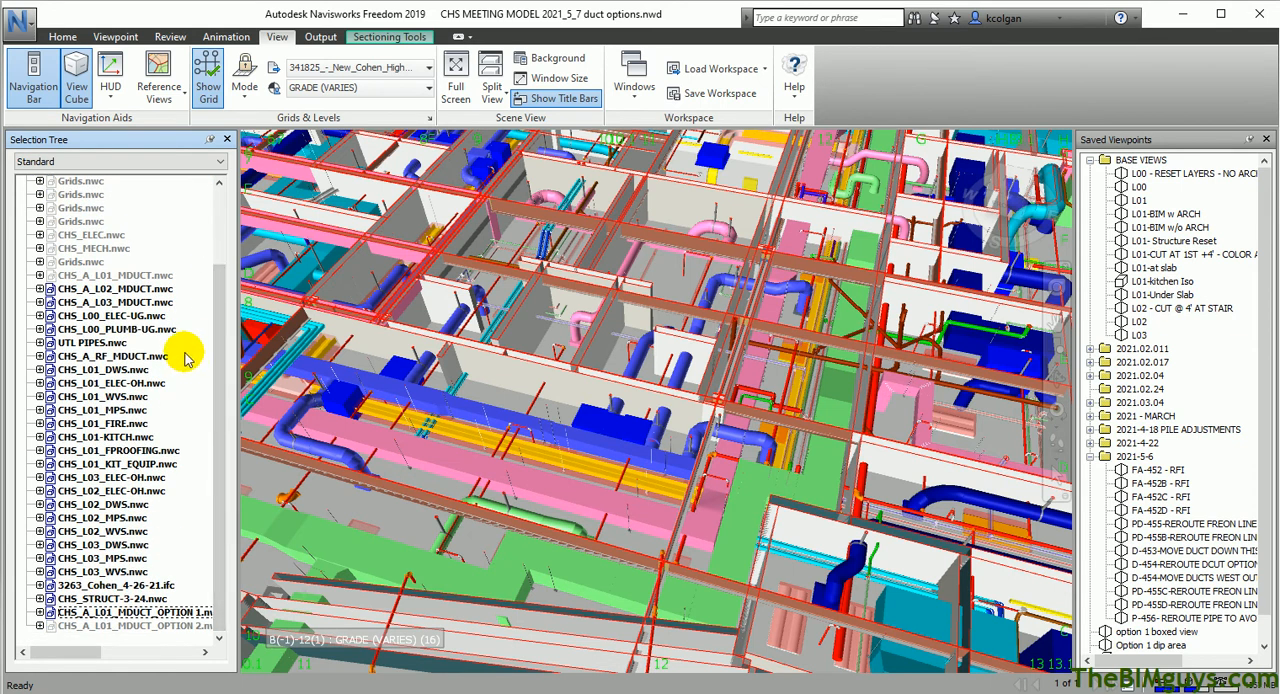
mouse_move(740, 404)
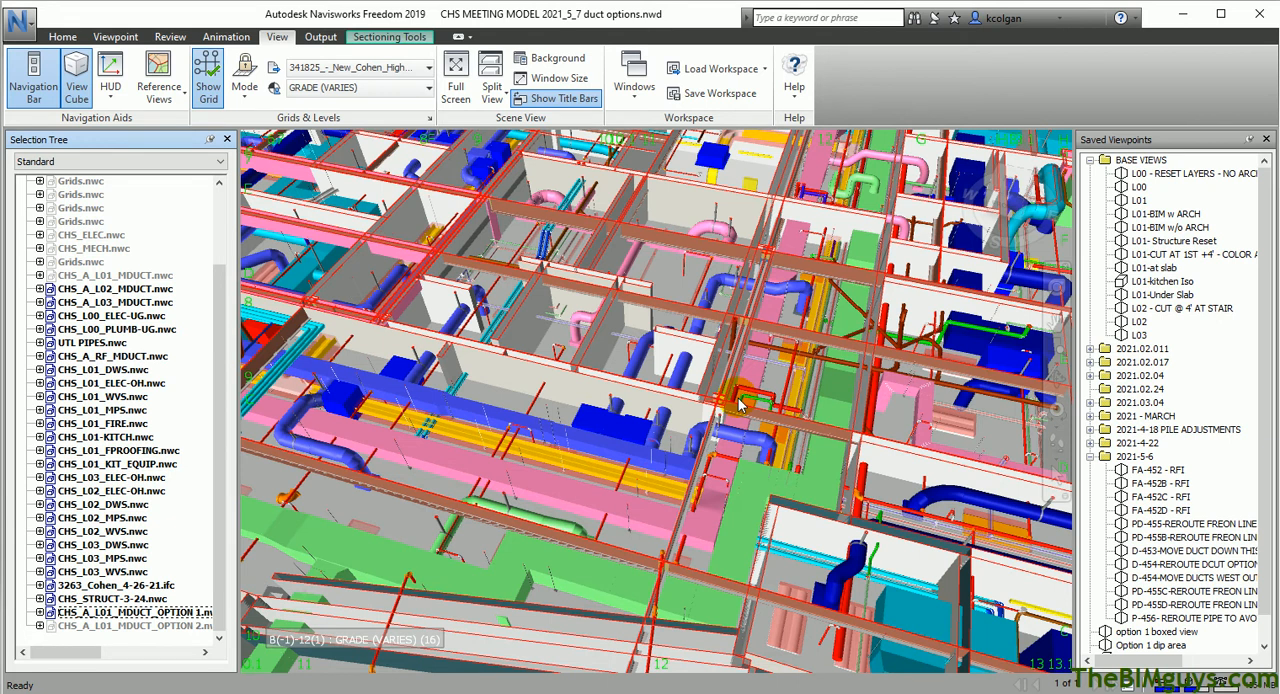
mouse_move(760, 370)
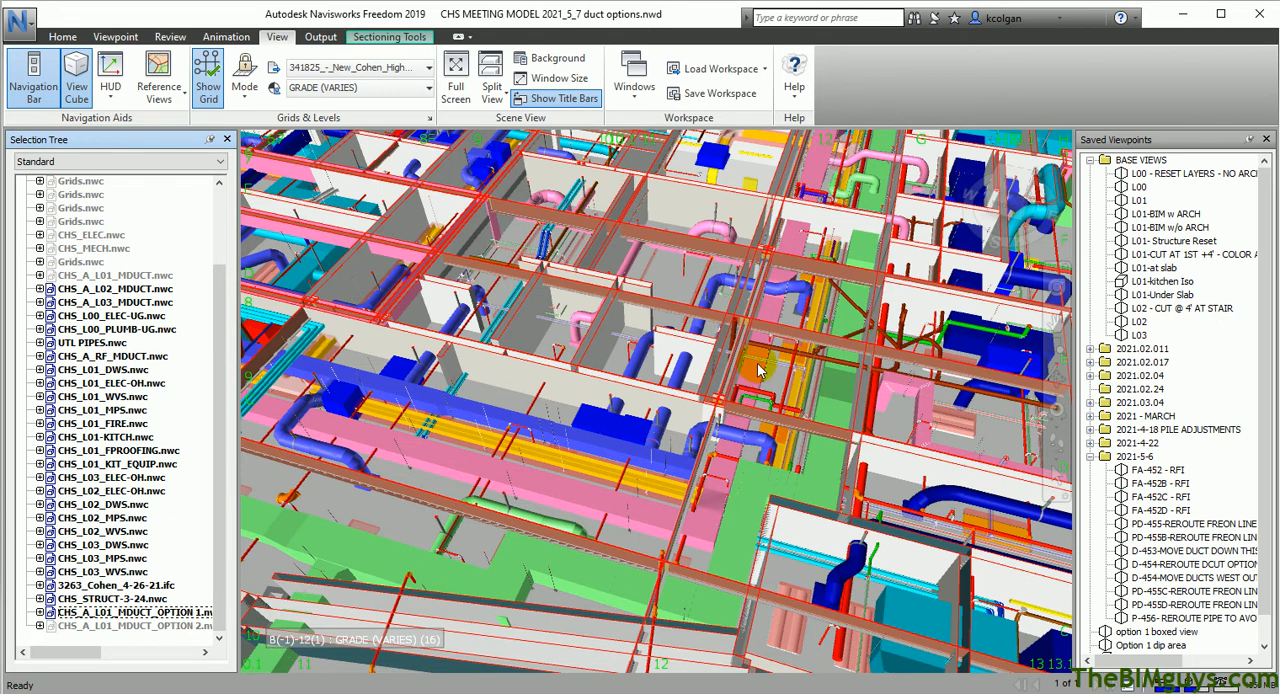
mouse_move(844, 372)
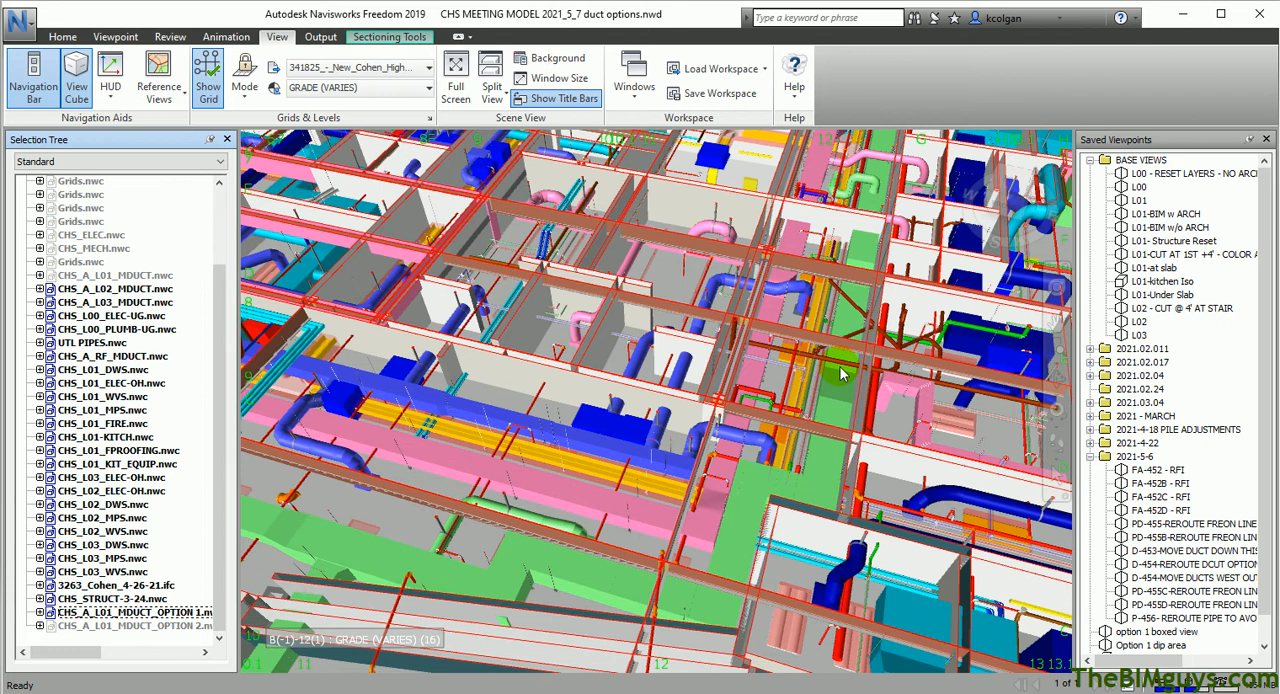
mouse_move(838, 388)
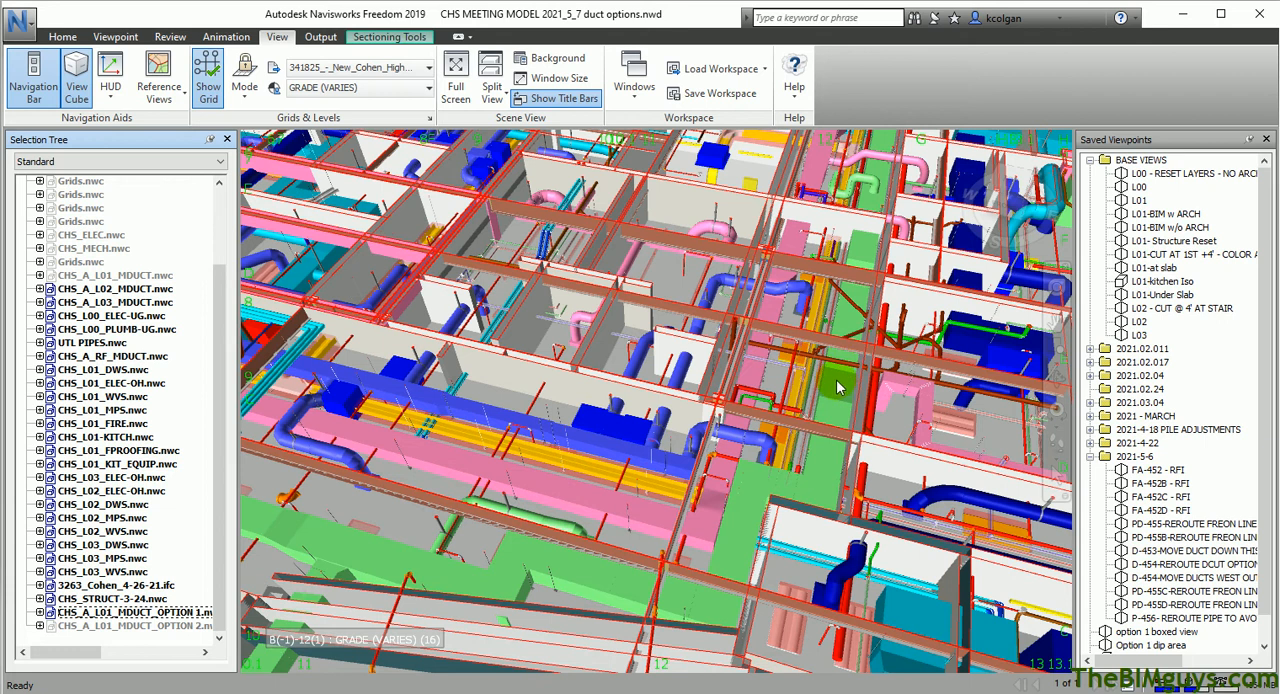
click(838, 388)
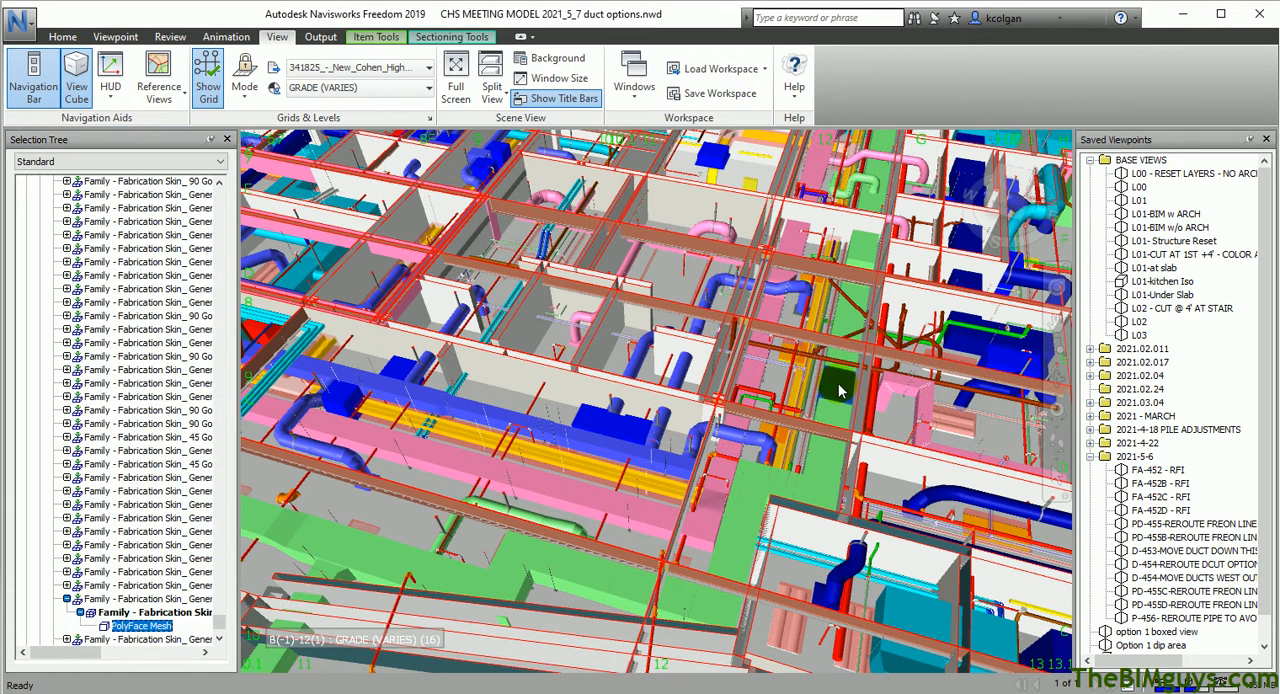
mouse_move(844, 398)
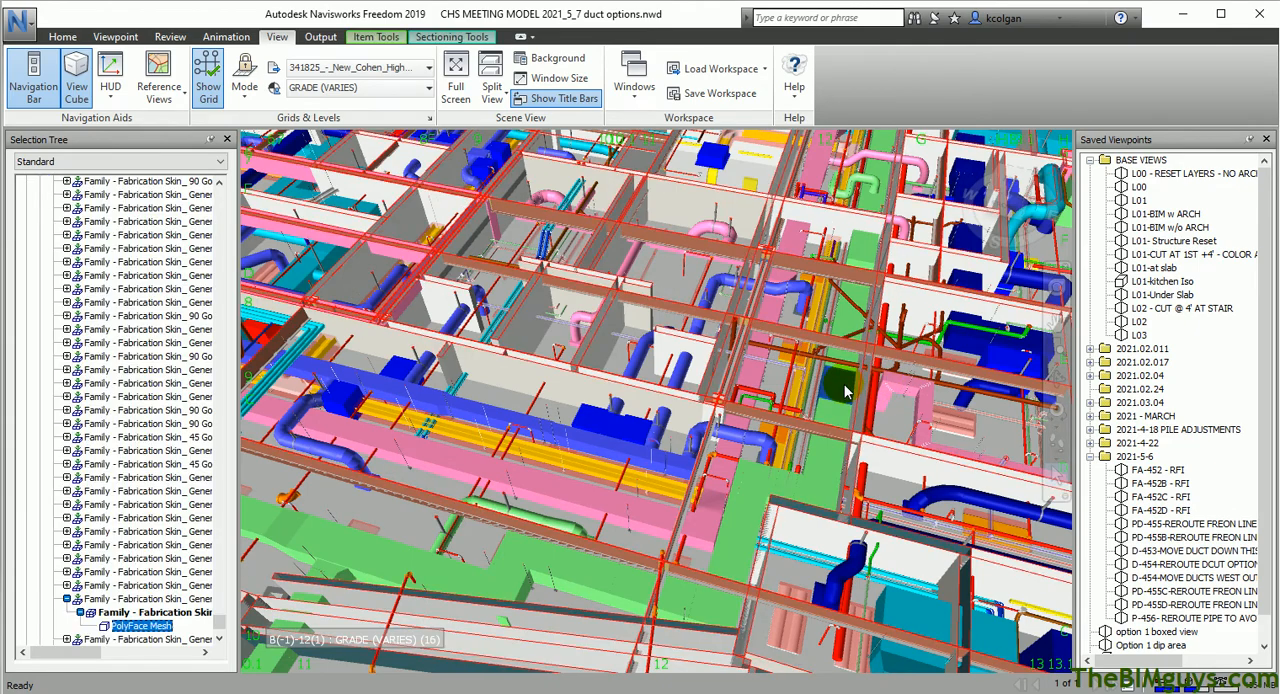
drag(844, 392, 744, 370)
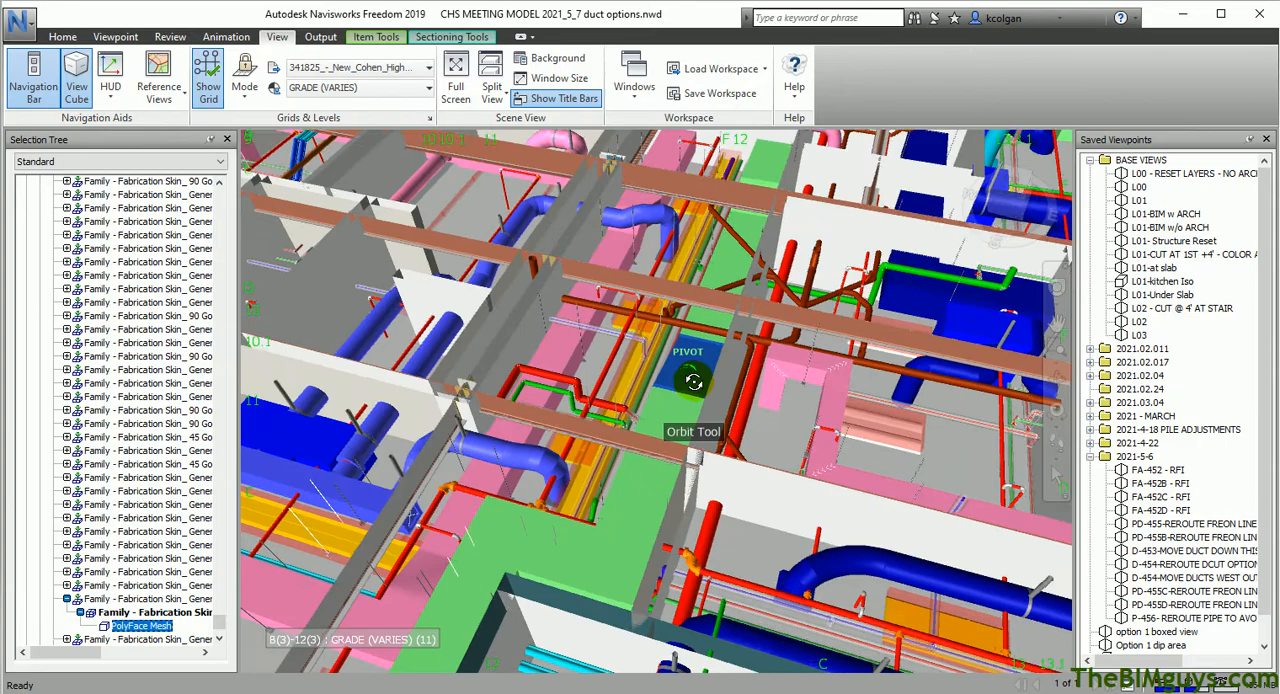
drag(692, 380, 710, 378)
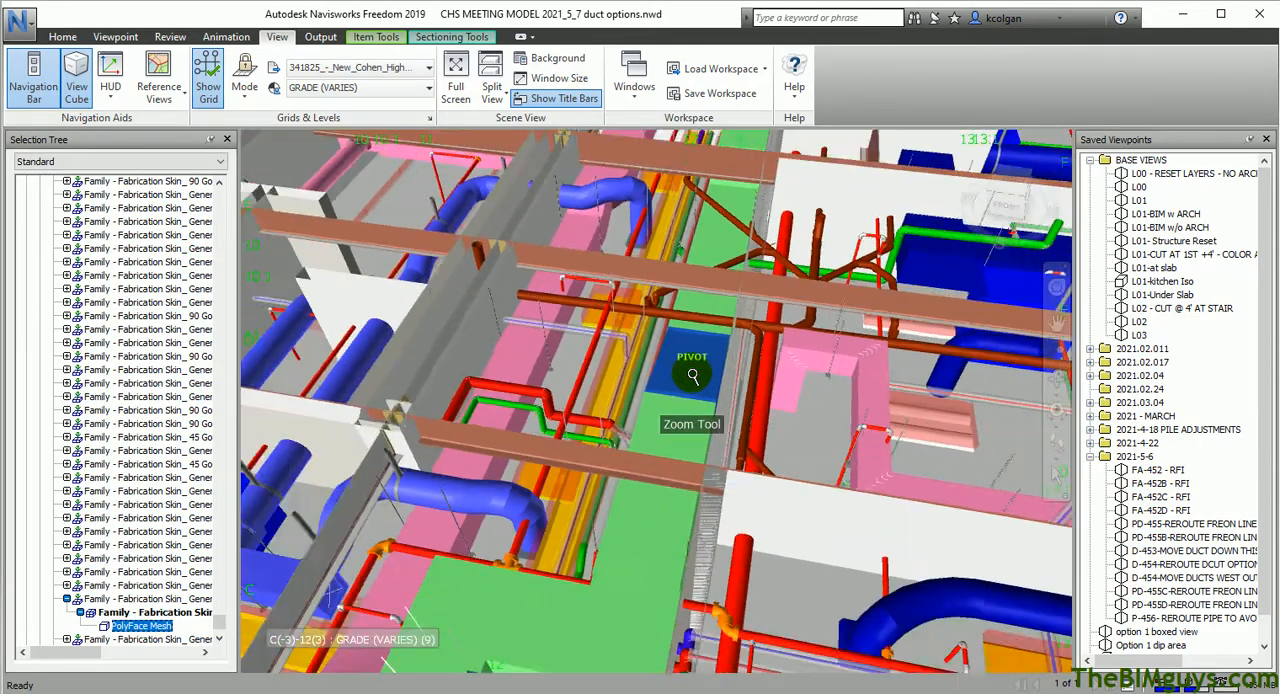
drag(692, 376, 680, 370)
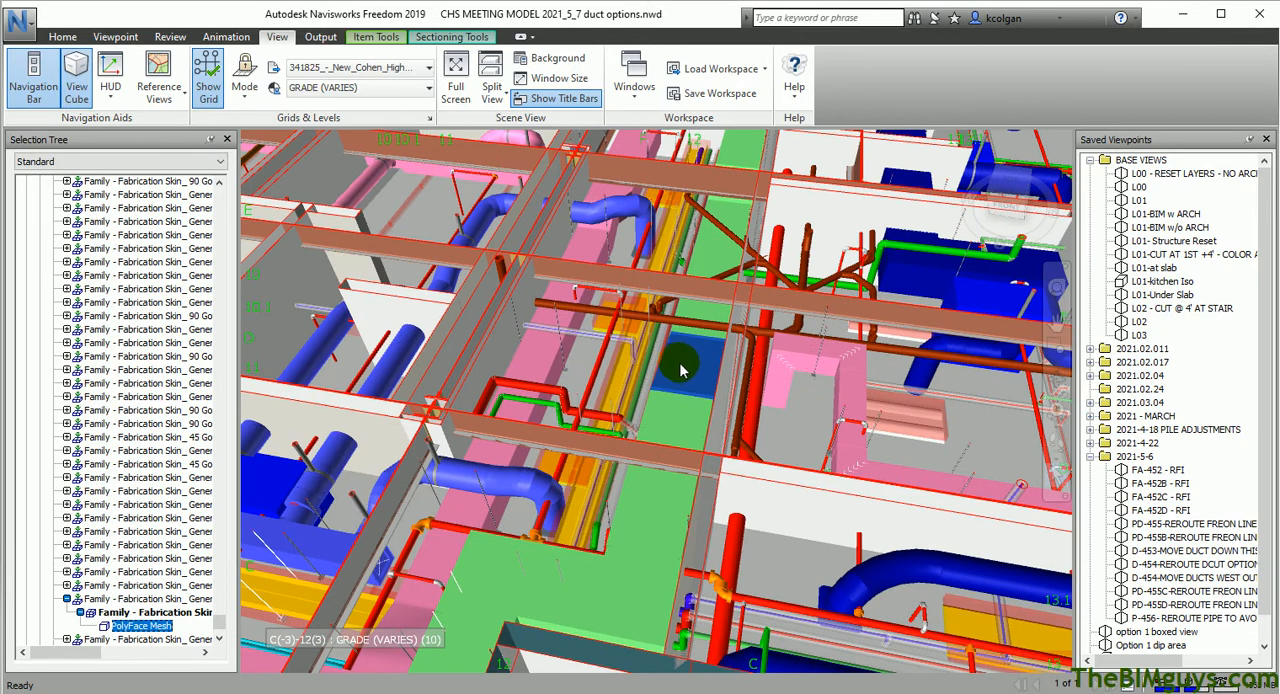
drag(682, 362, 876, 398)
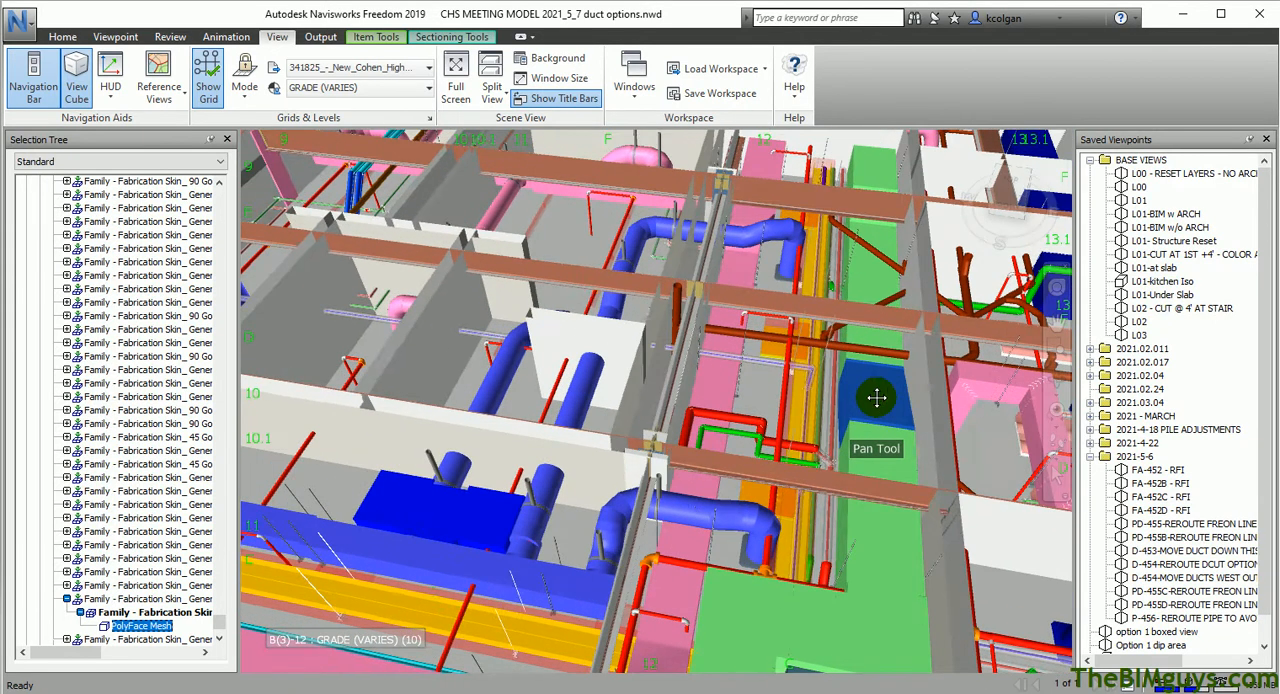
drag(876, 400, 490, 470)
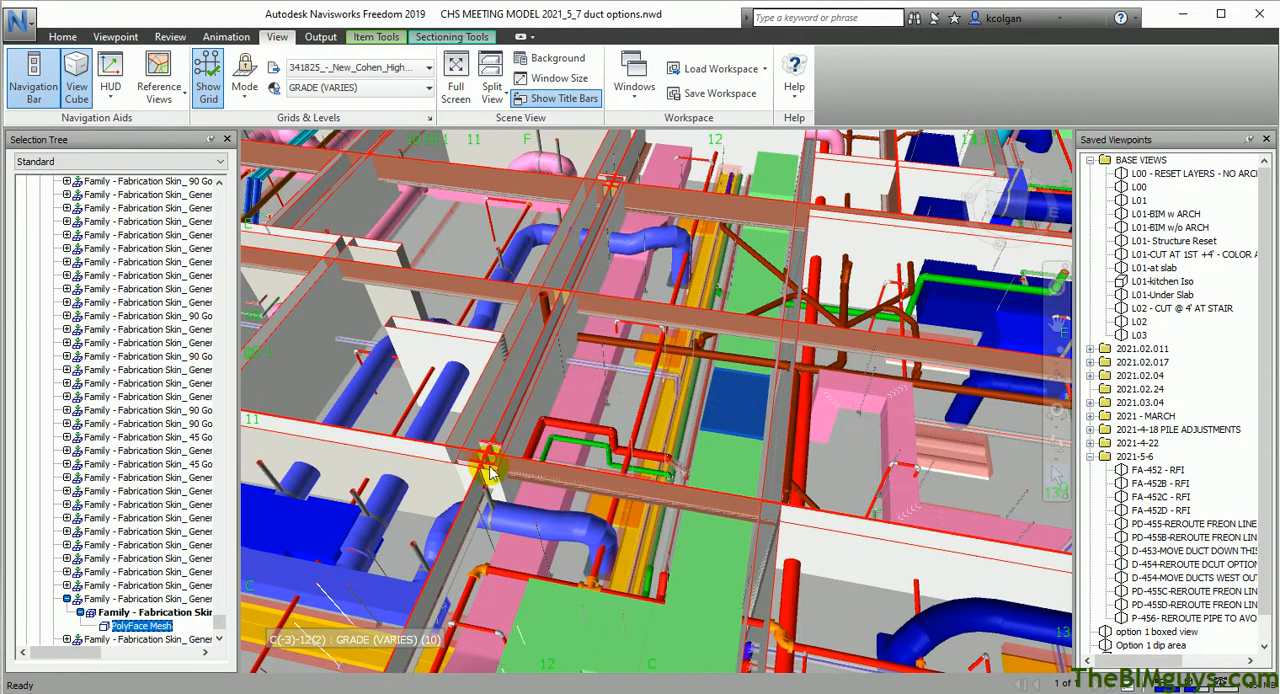
mouse_move(824, 322)
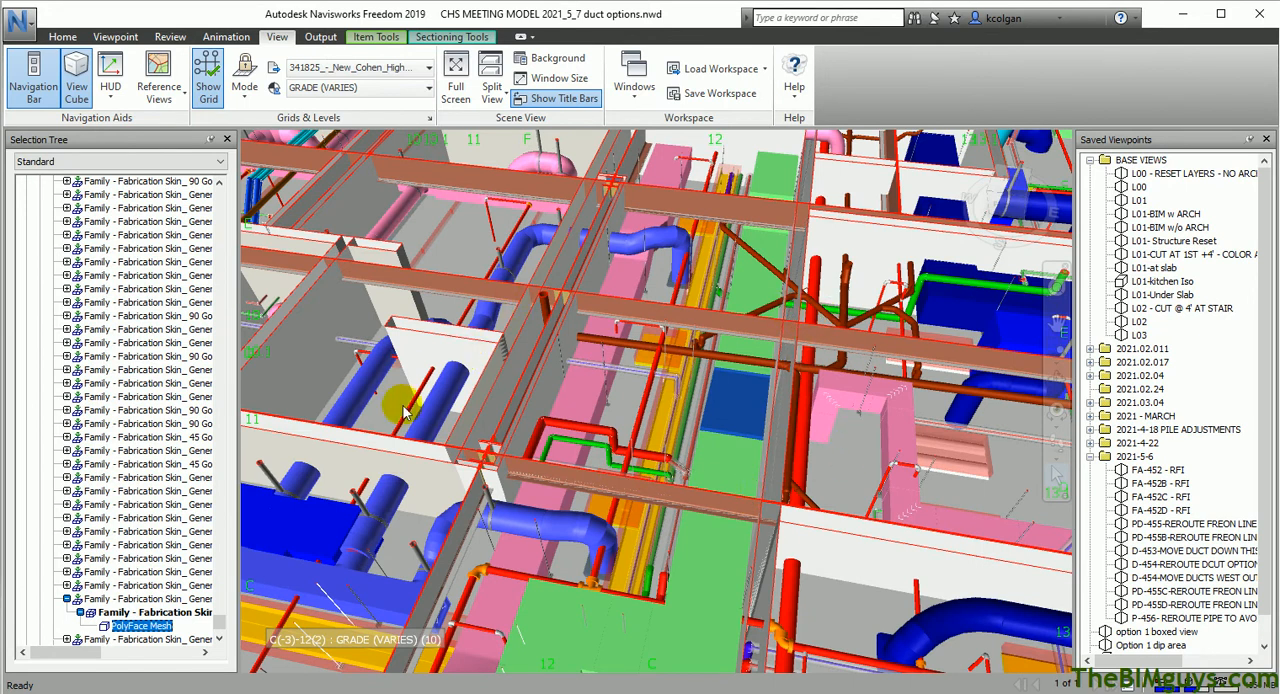
mouse_move(628, 412)
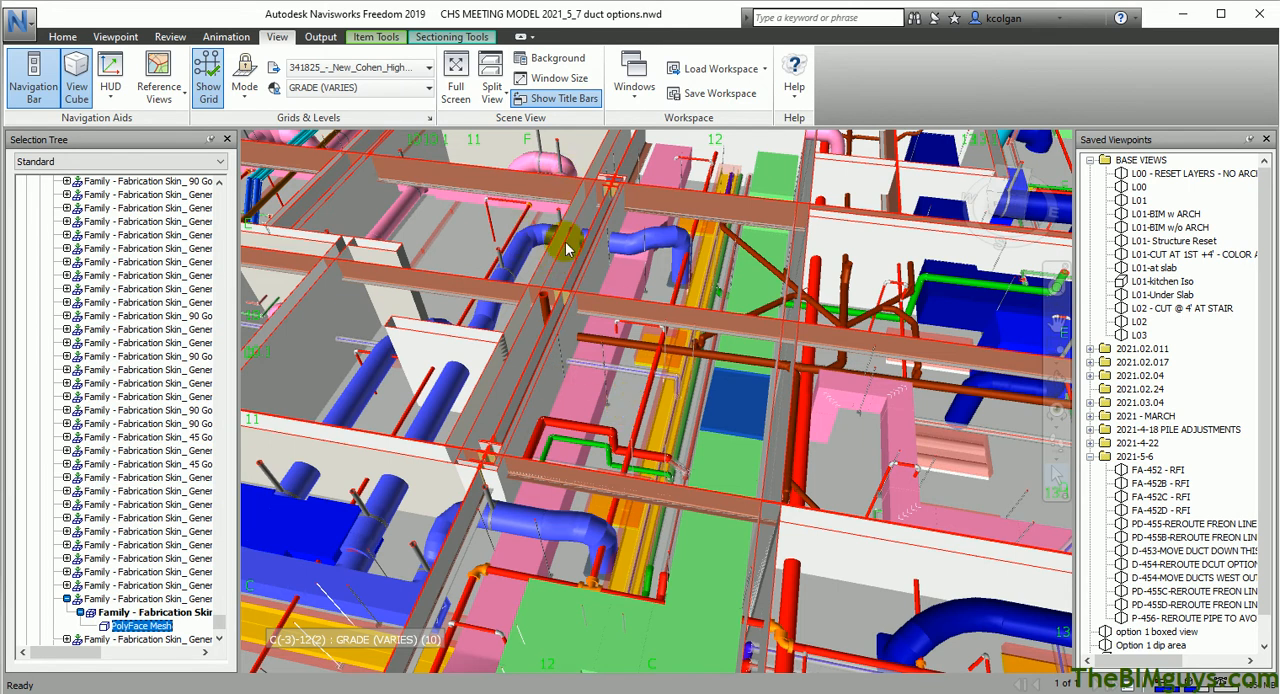
mouse_move(716, 370)
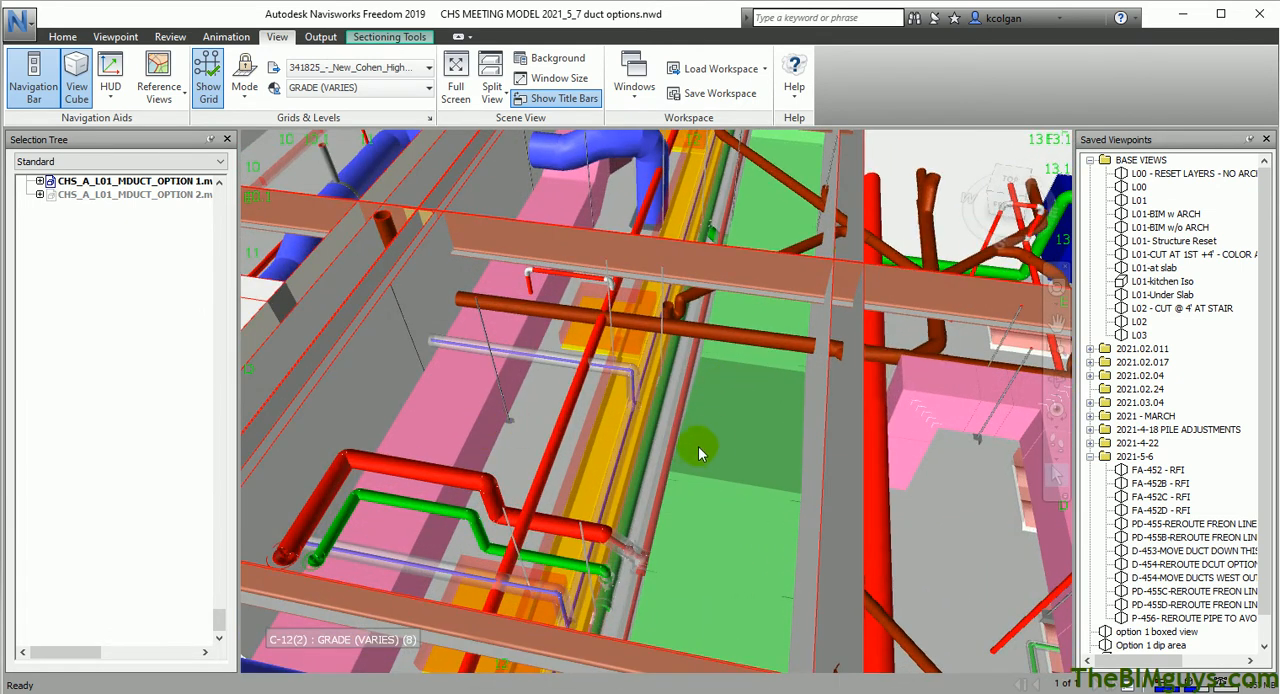
Reselect the duct, view it from another angle and bring up the Review measuring tools.
click(720, 454)
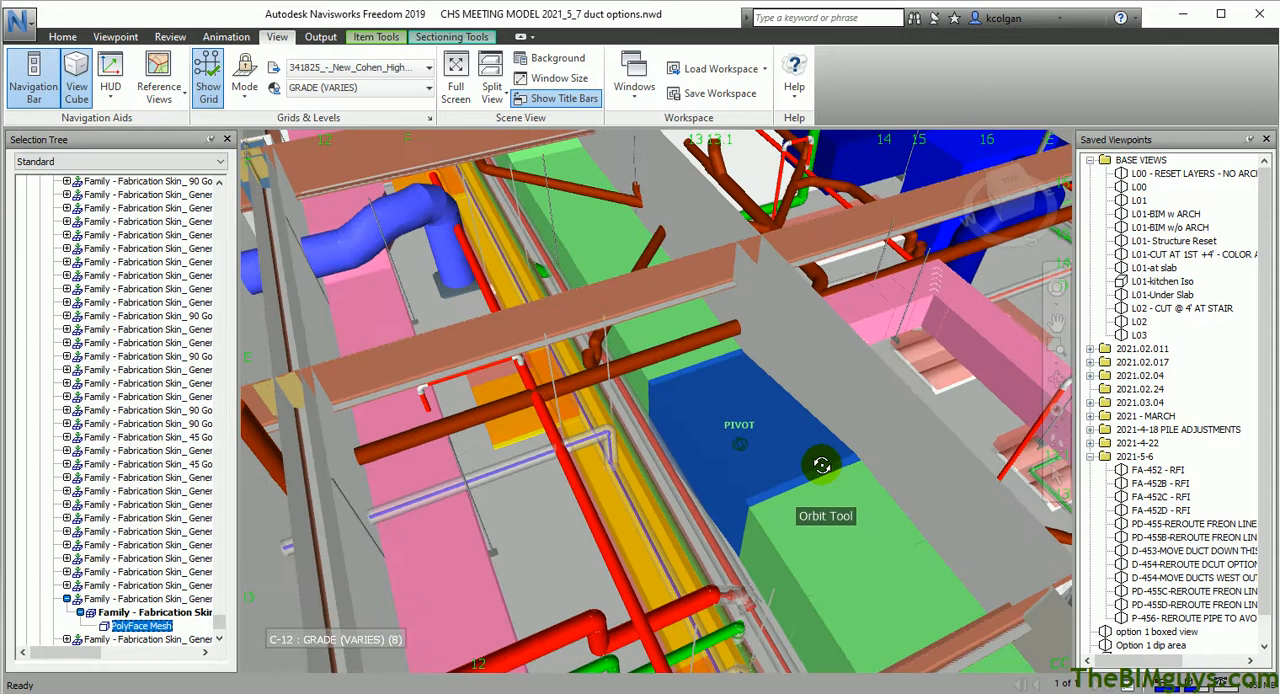
drag(822, 464, 778, 464)
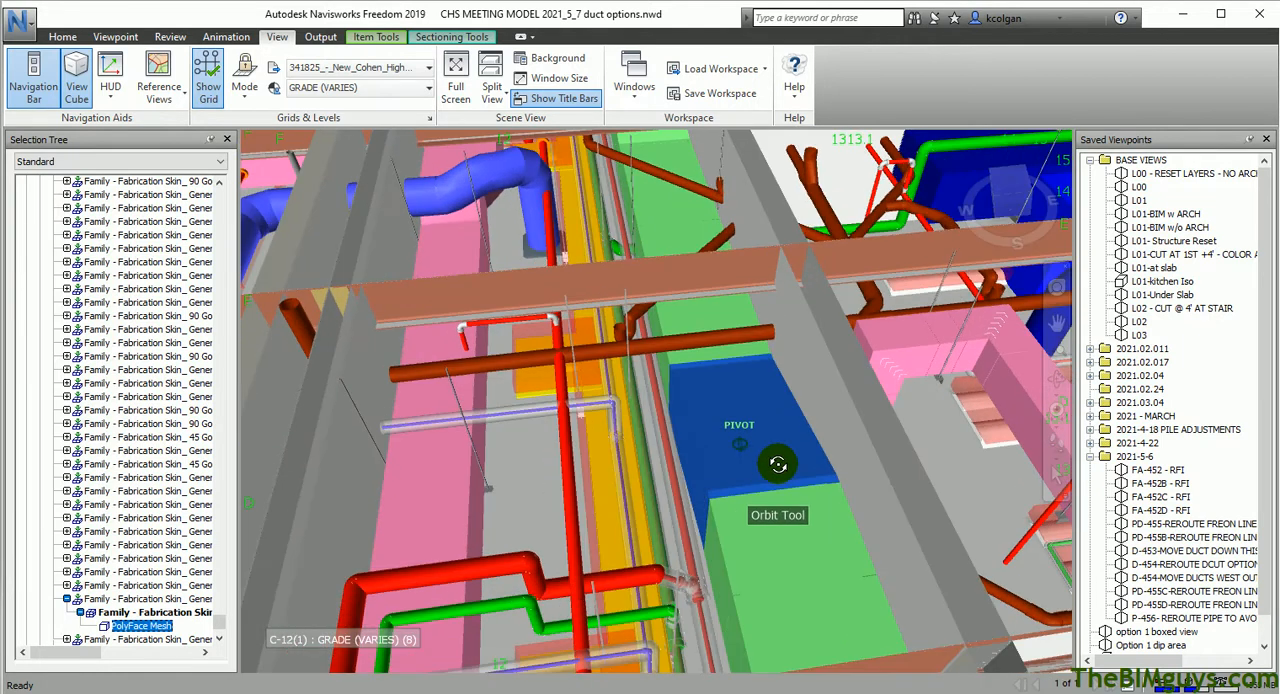
click(168, 36)
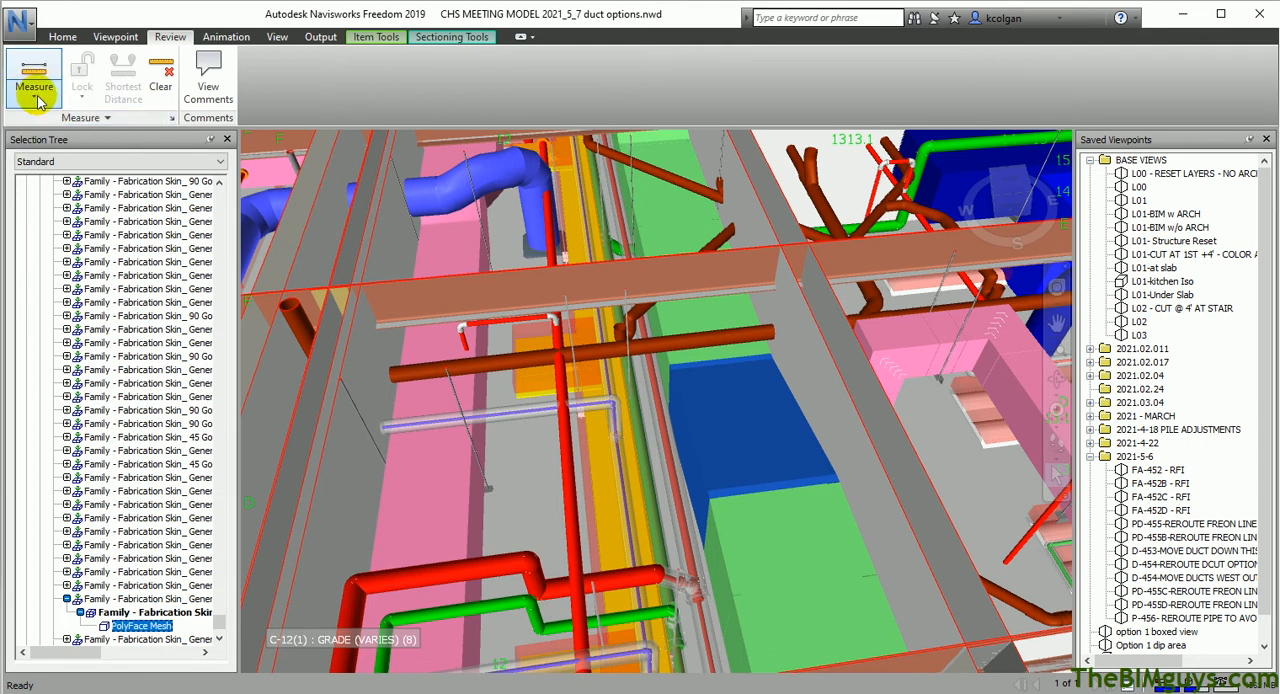
Measure Point to Point between two spots on the red pipework with XYZ components, totalling 1.639 m.
click(34, 76)
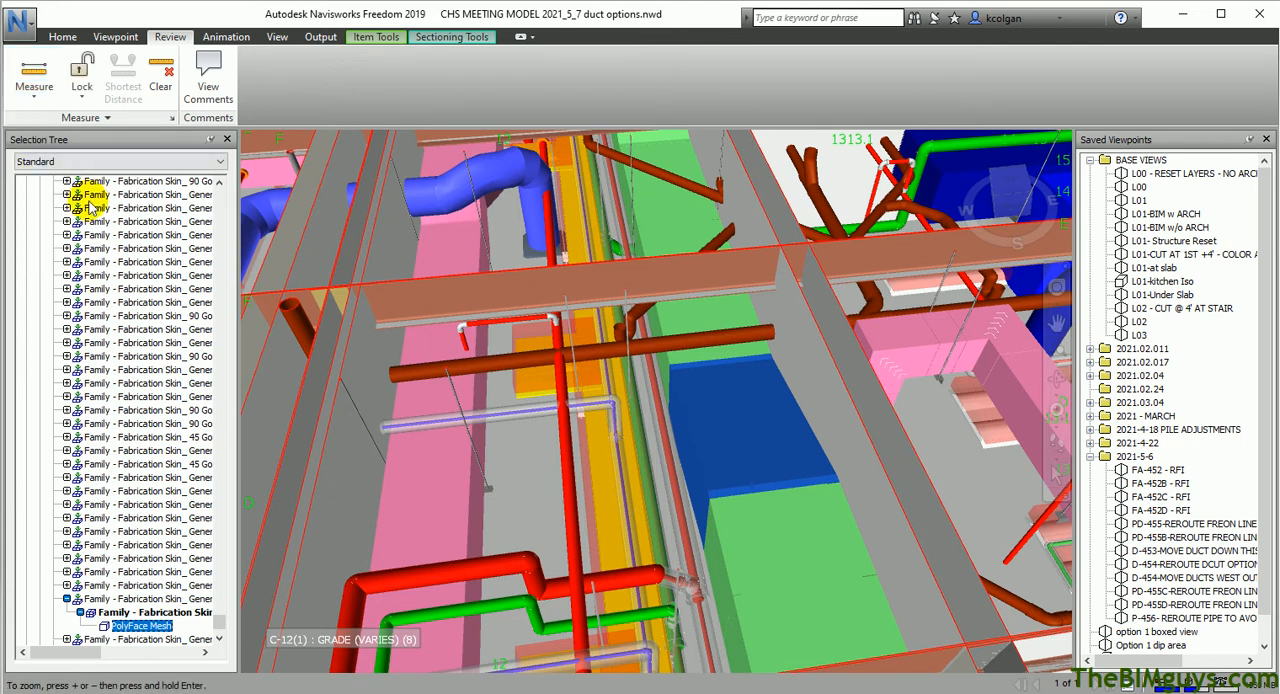
mouse_move(376, 410)
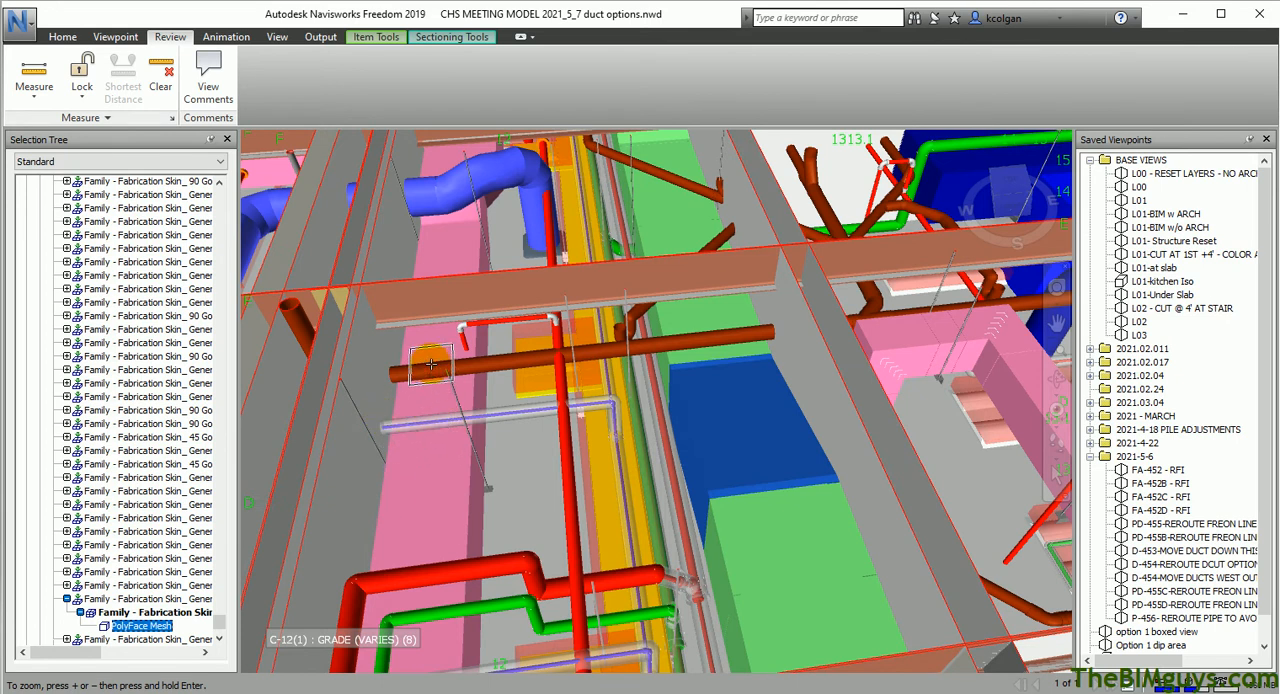
mouse_move(464, 442)
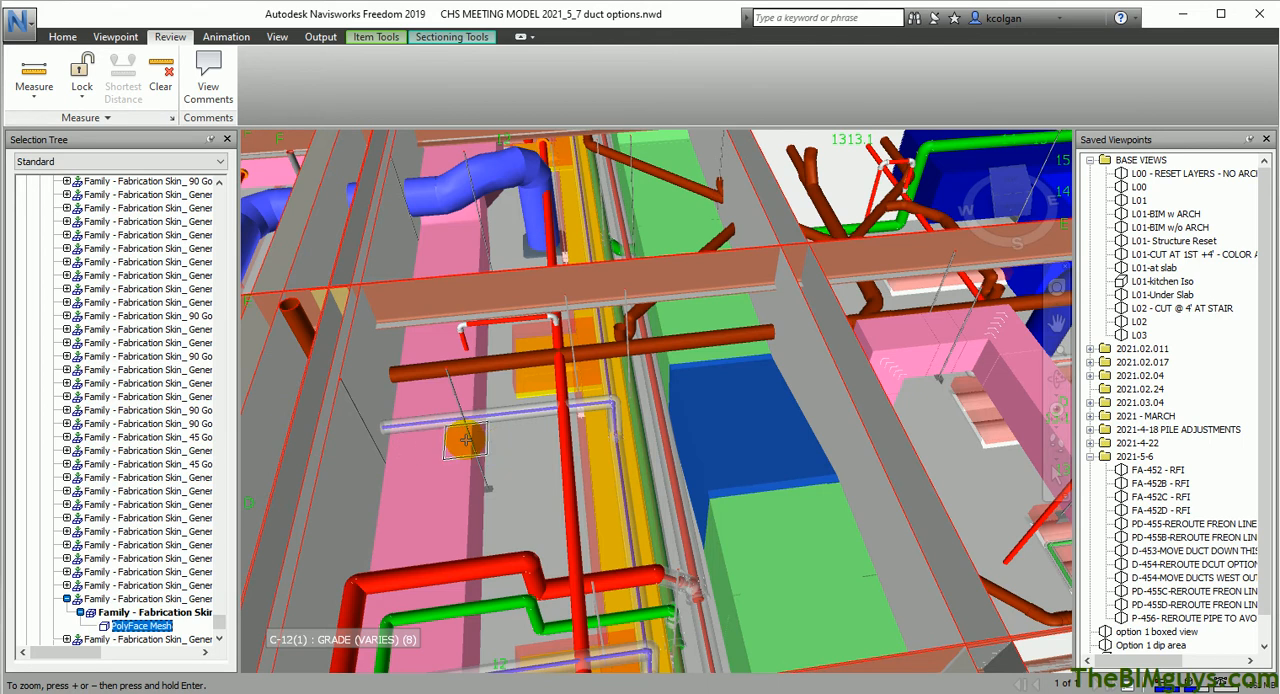
mouse_move(476, 490)
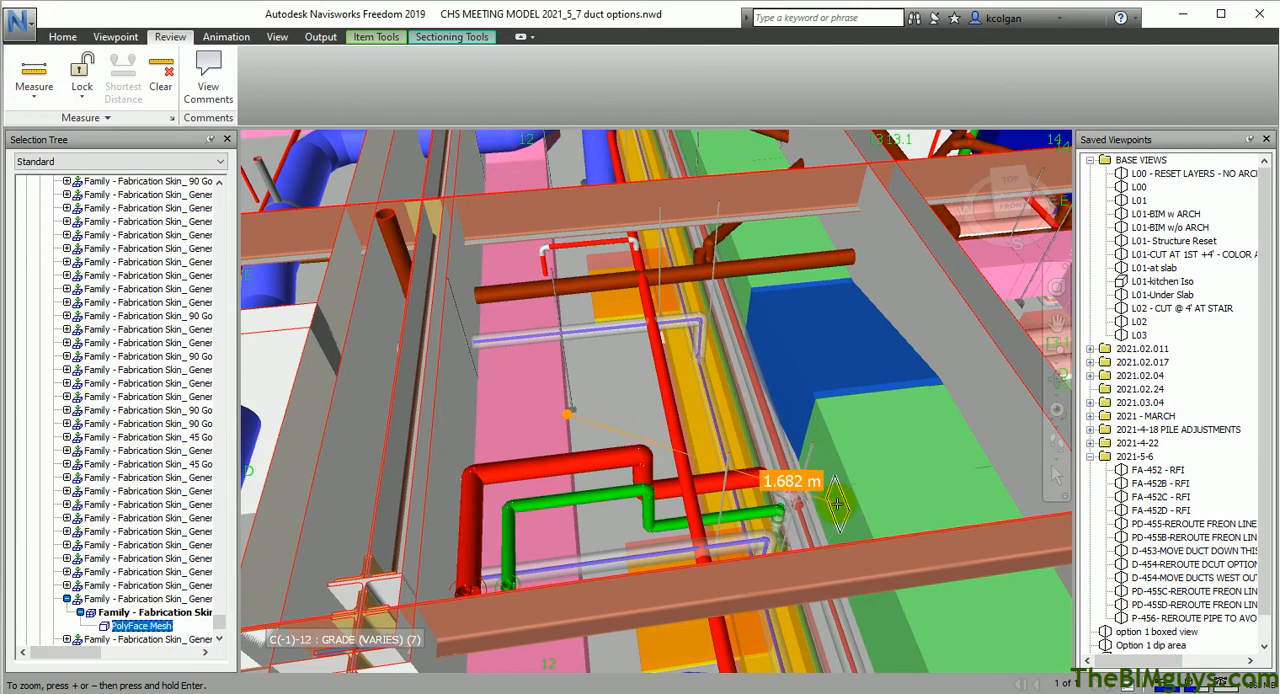
drag(840, 510, 836, 496)
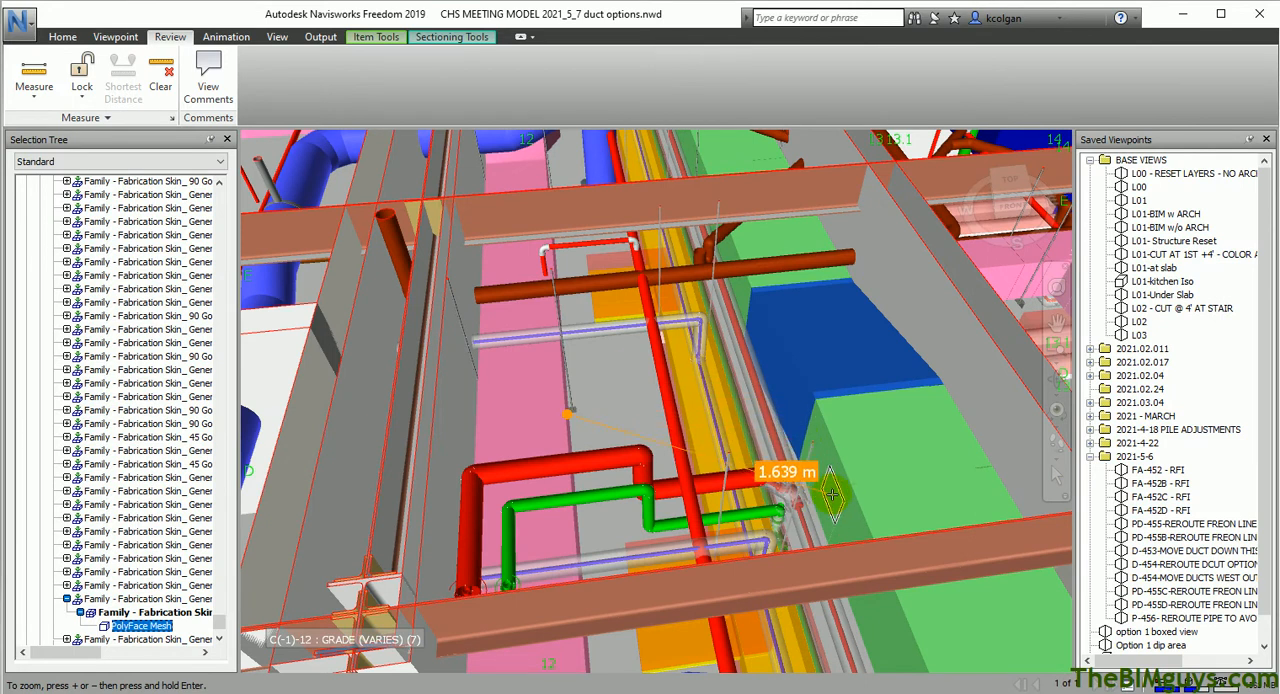
click(704, 352)
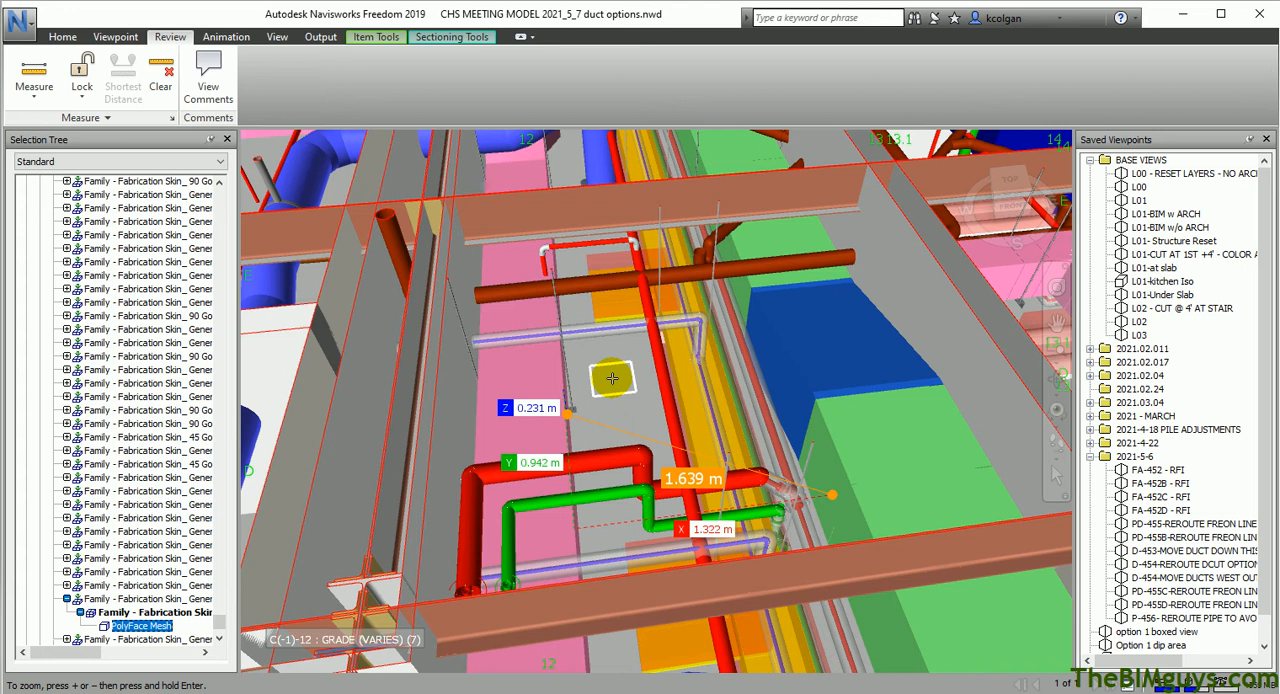
mouse_move(612, 396)
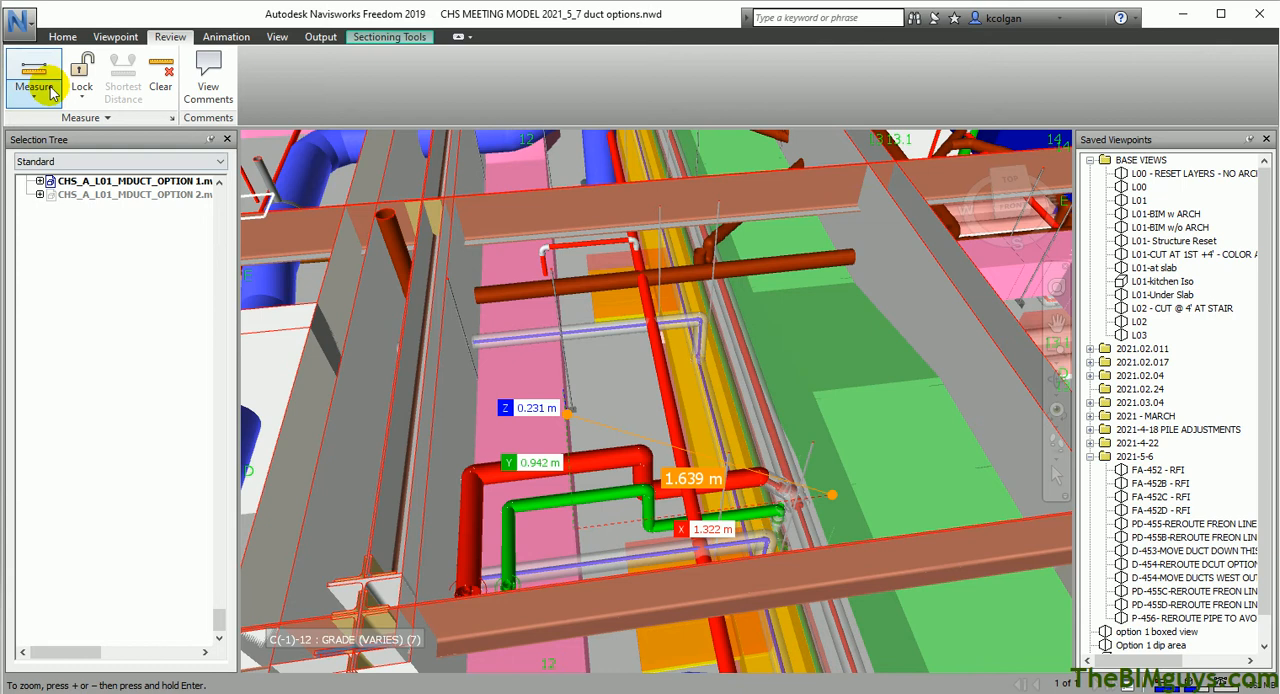
Reach the Display Units page under Interface in the program Options.
click(20, 20)
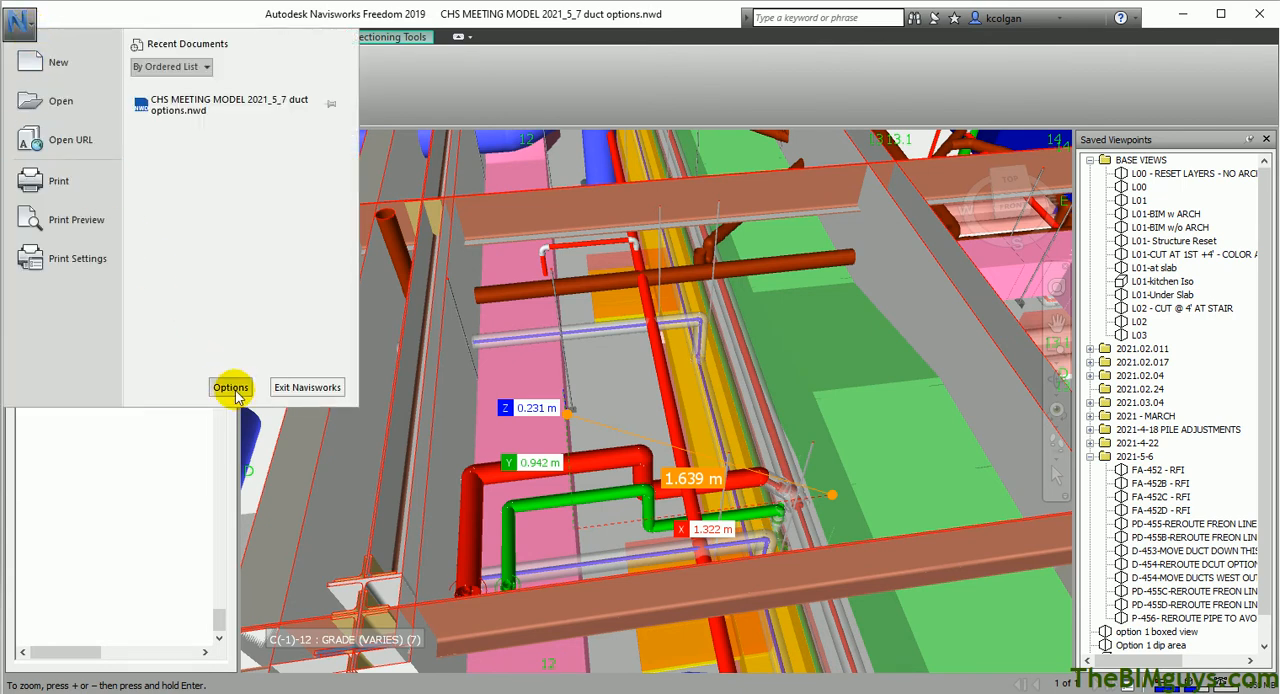
click(230, 388)
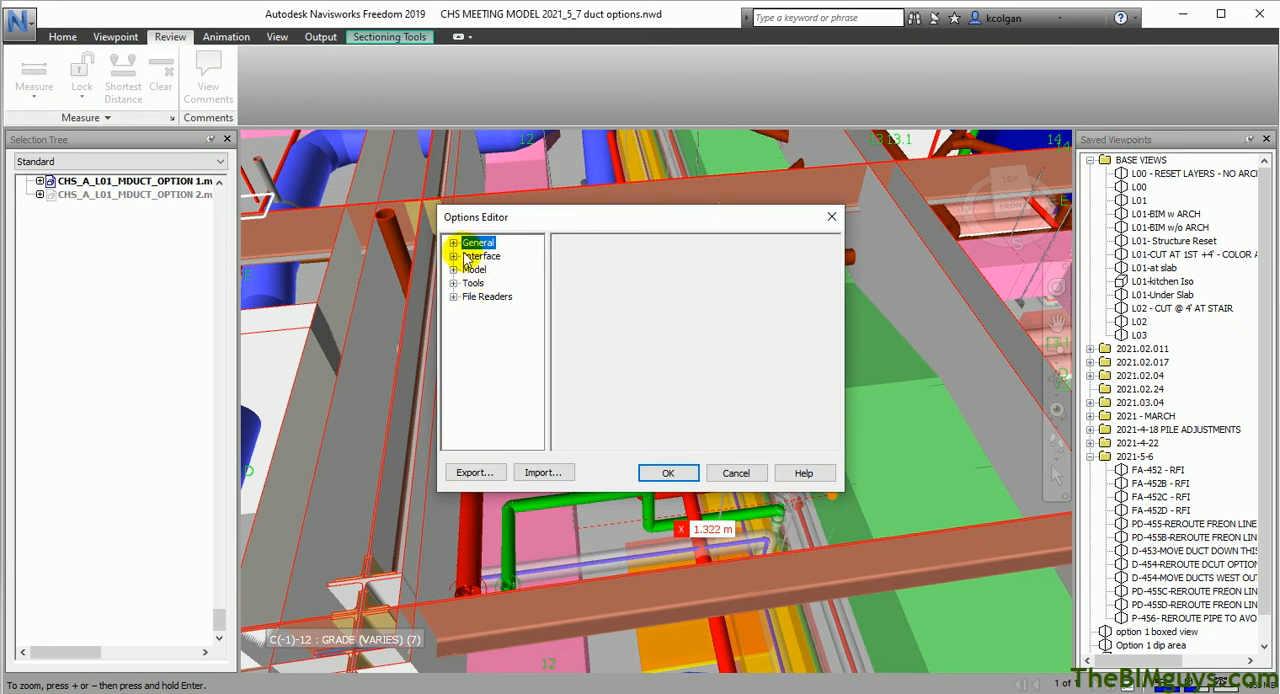
click(456, 256)
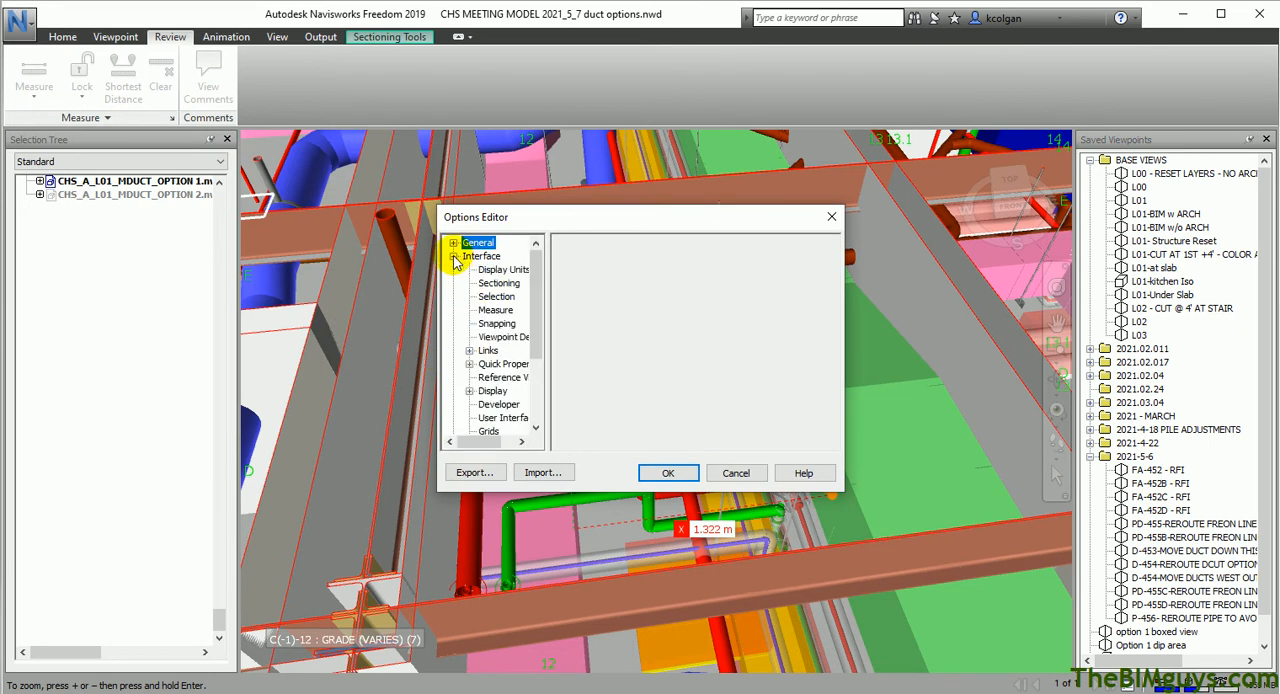
click(504, 268)
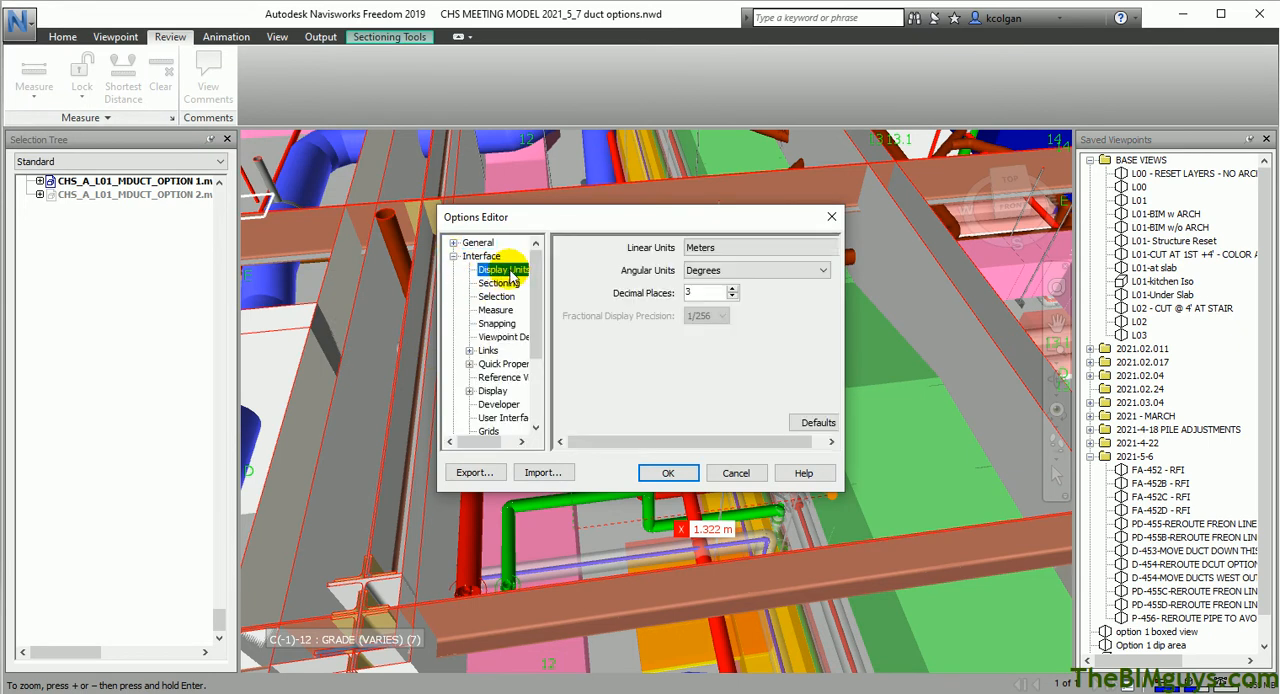
Set Linear Units to Feet and Inches Fractions at 1/8 precision and confirm.
click(824, 248)
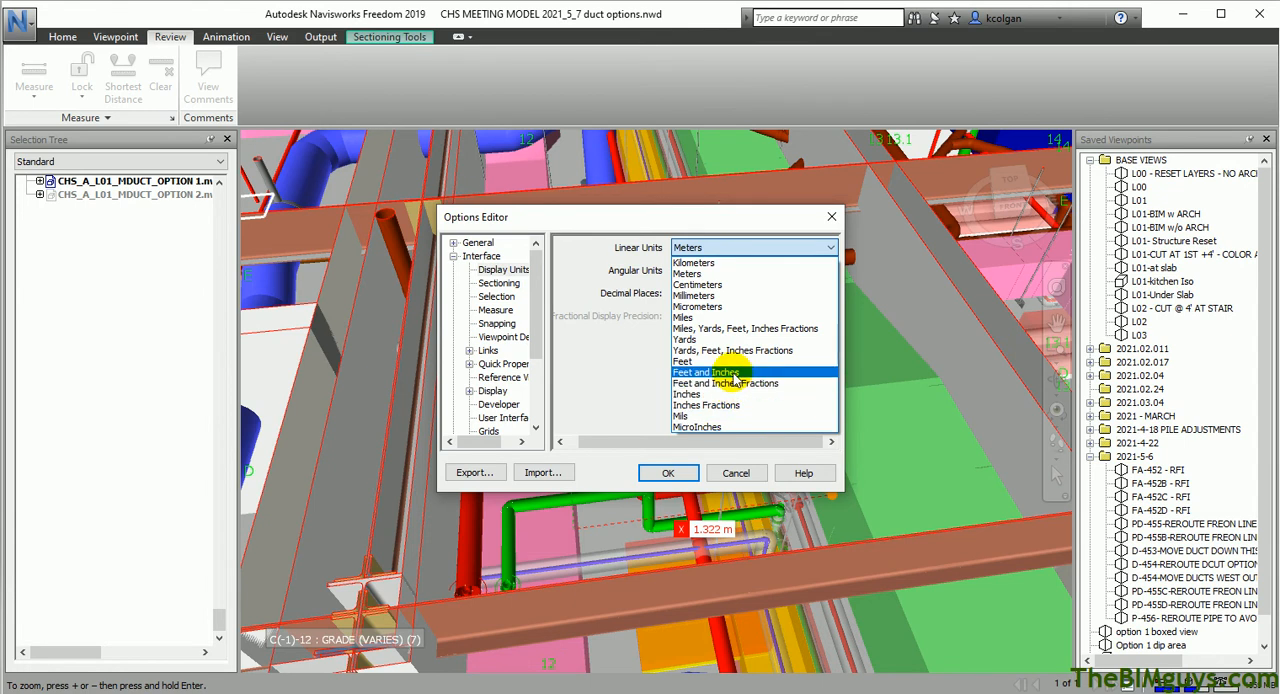
mouse_move(726, 384)
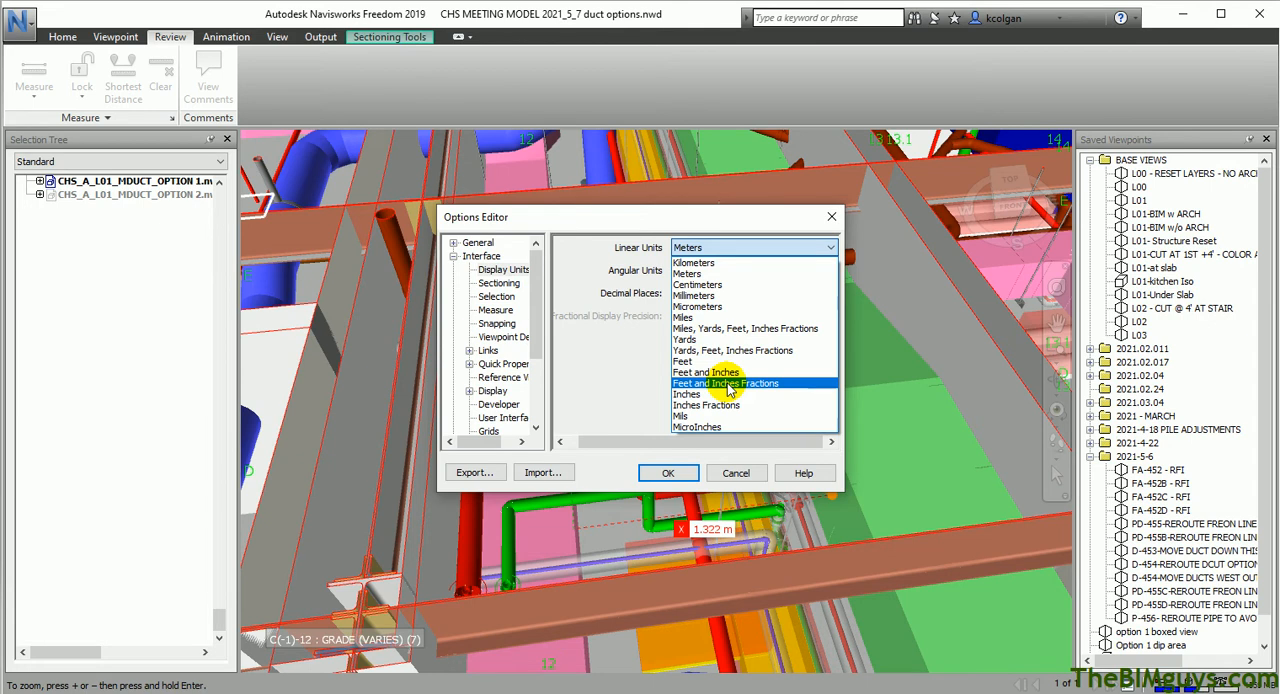
click(724, 384)
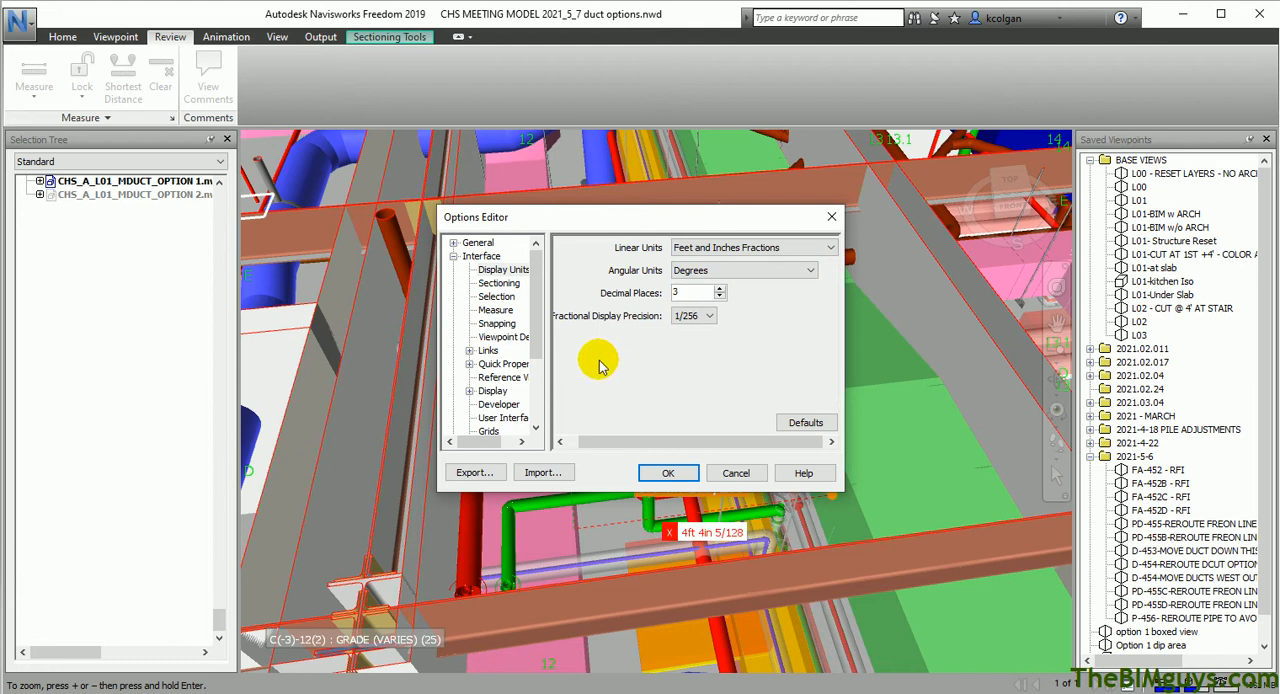
click(710, 316)
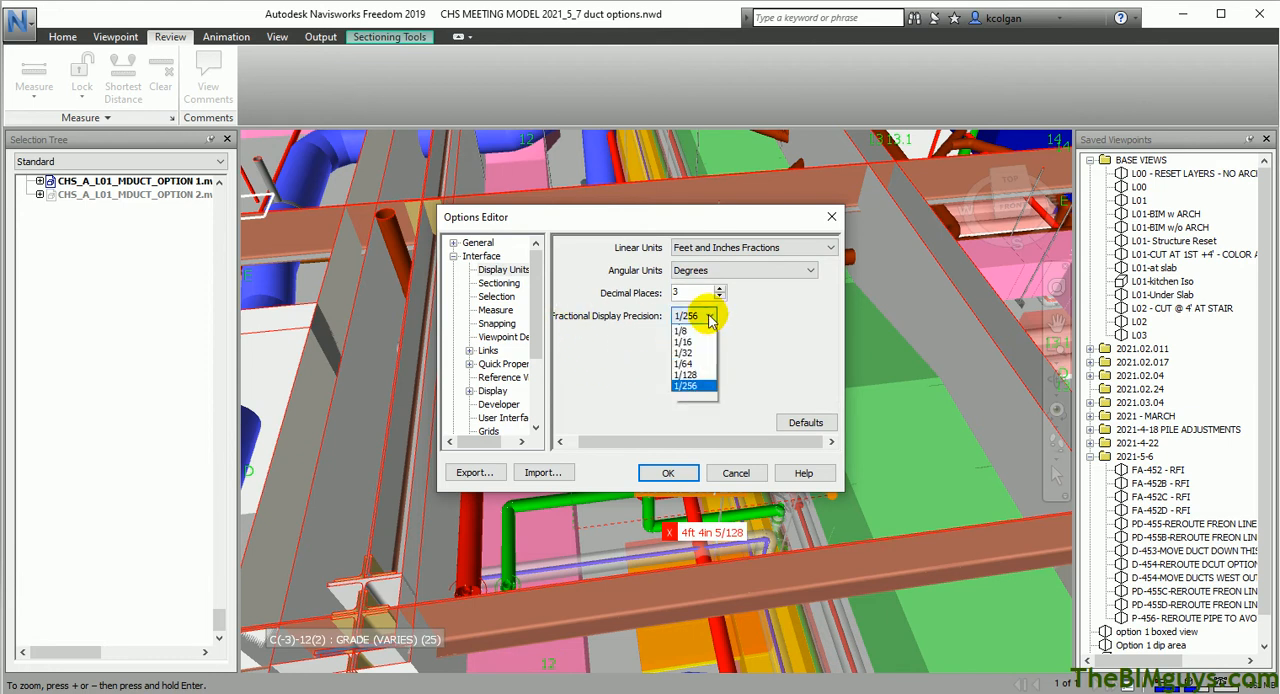
click(682, 330)
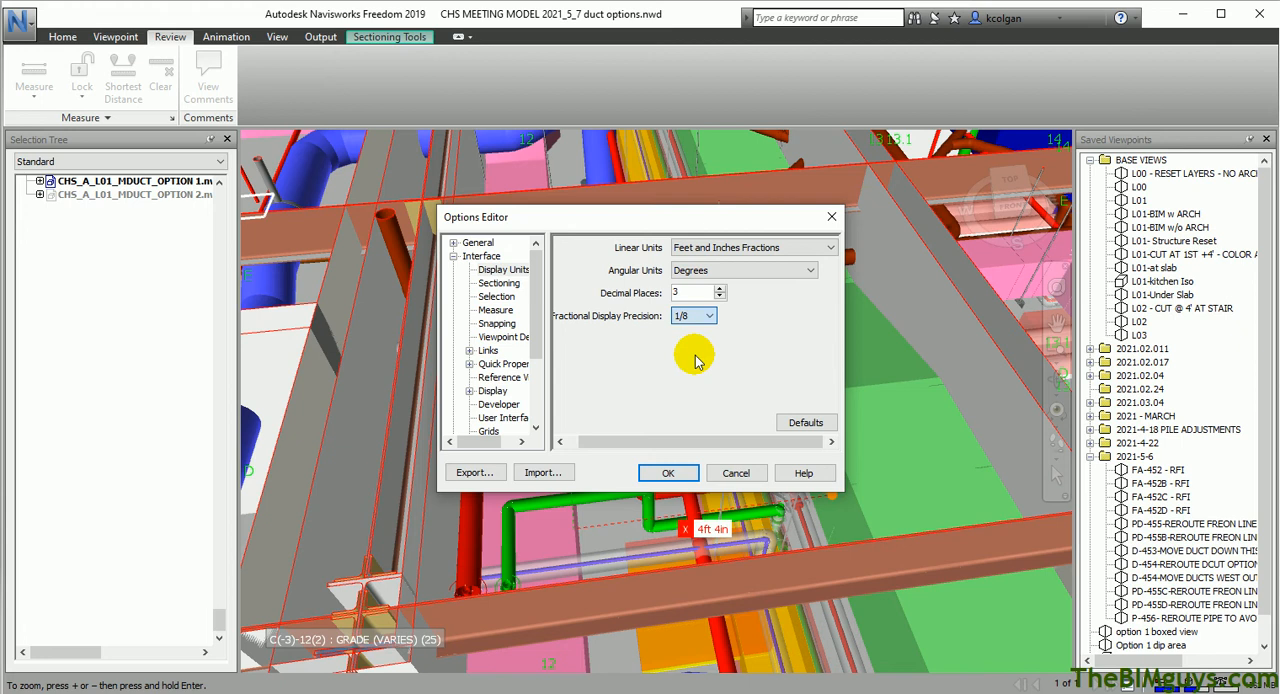
mouse_move(768, 348)
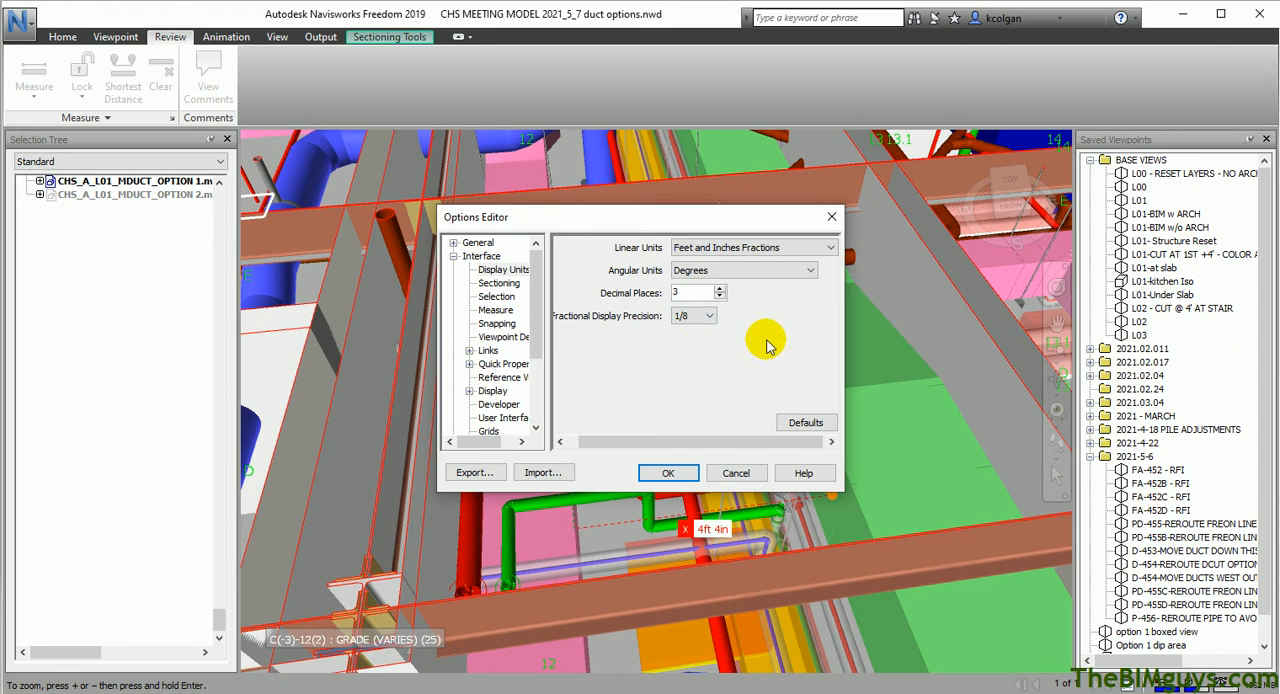
mouse_move(682, 344)
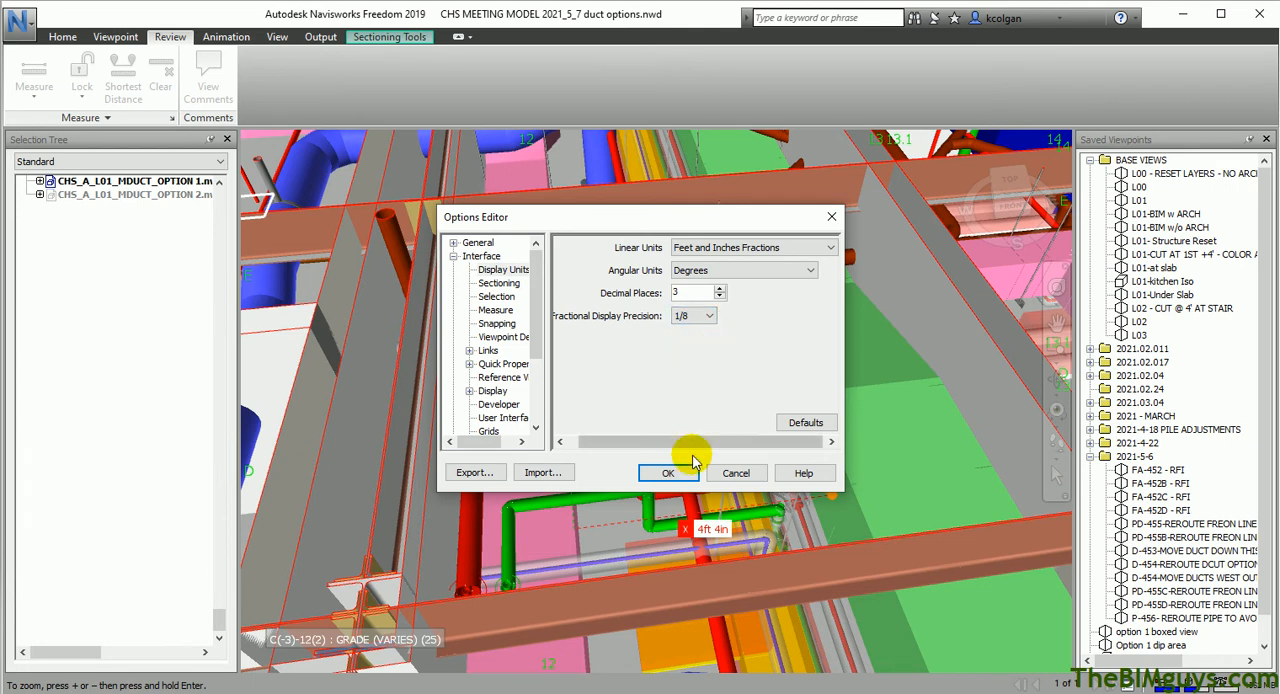
click(668, 472)
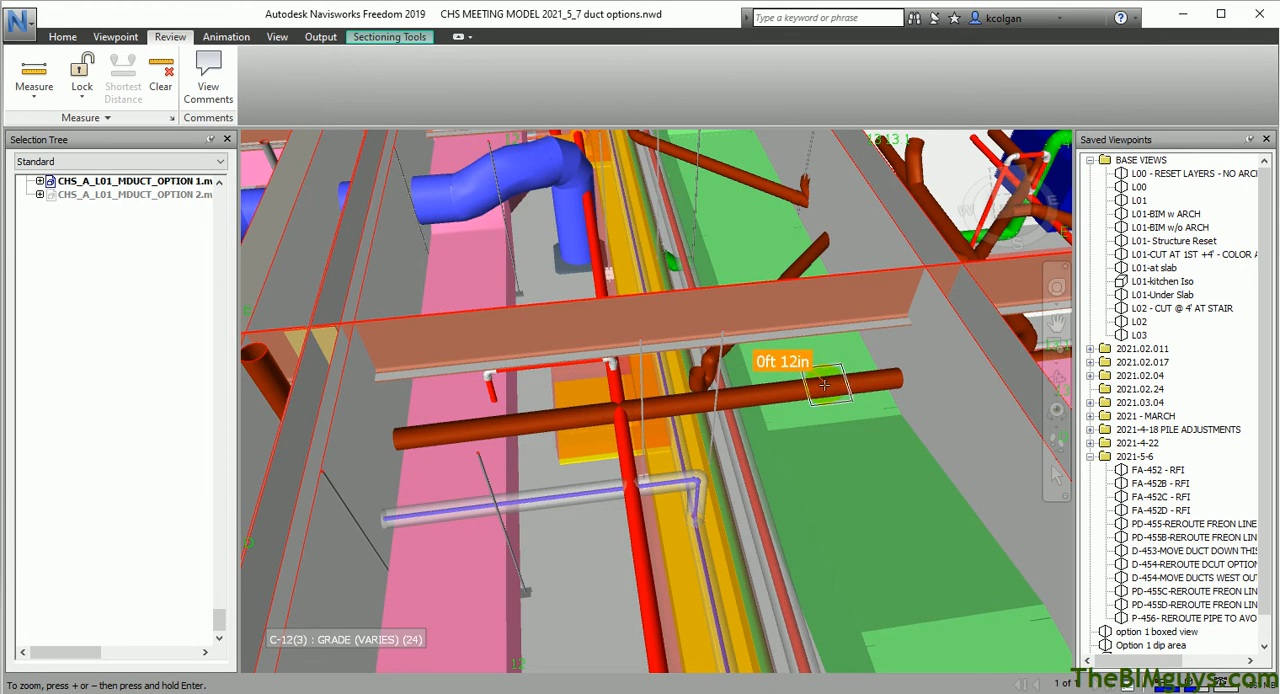
Zoom in on the sloped pipe below the beam for the 1ft 11in 3/4 XYZ measurement.
drag(824, 384, 820, 398)
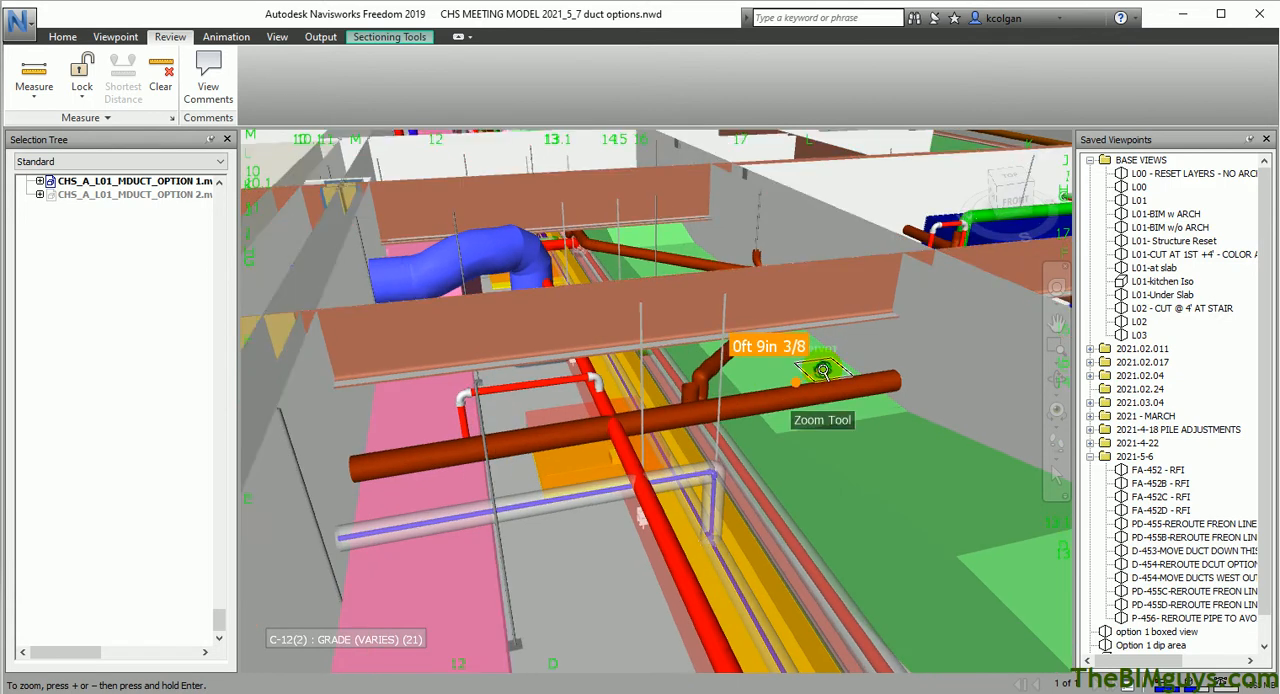
drag(820, 370, 850, 348)
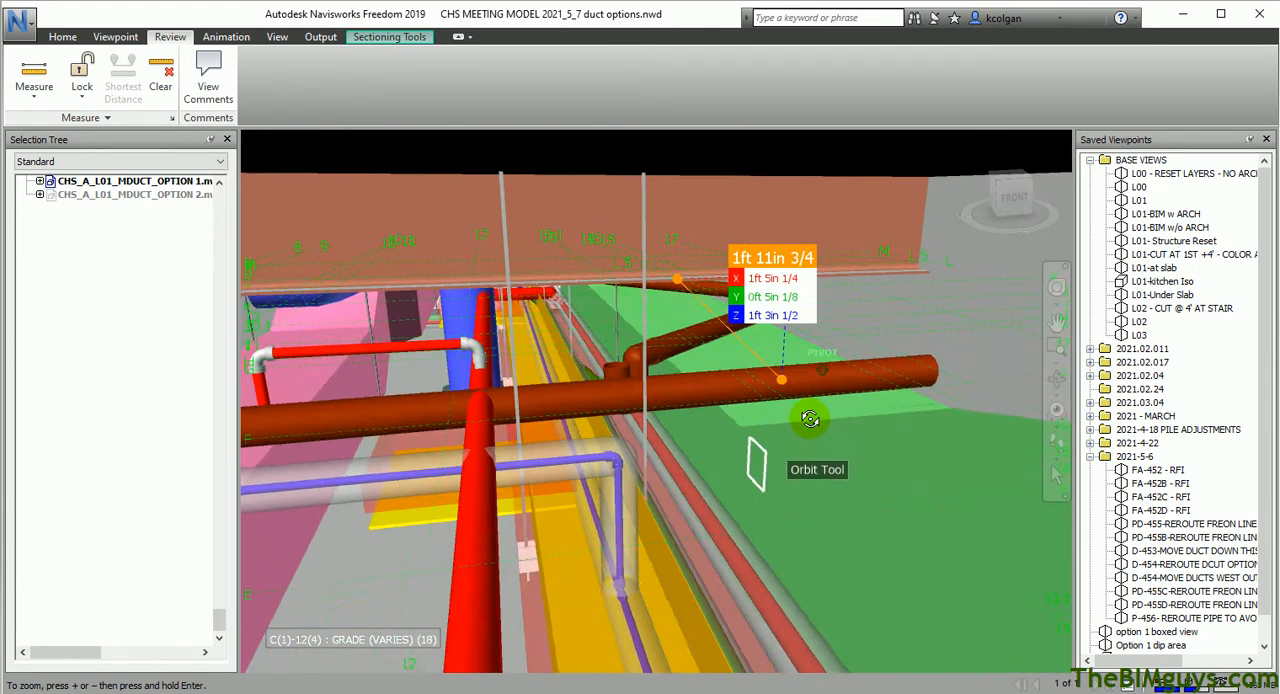
drag(810, 418, 748, 436)
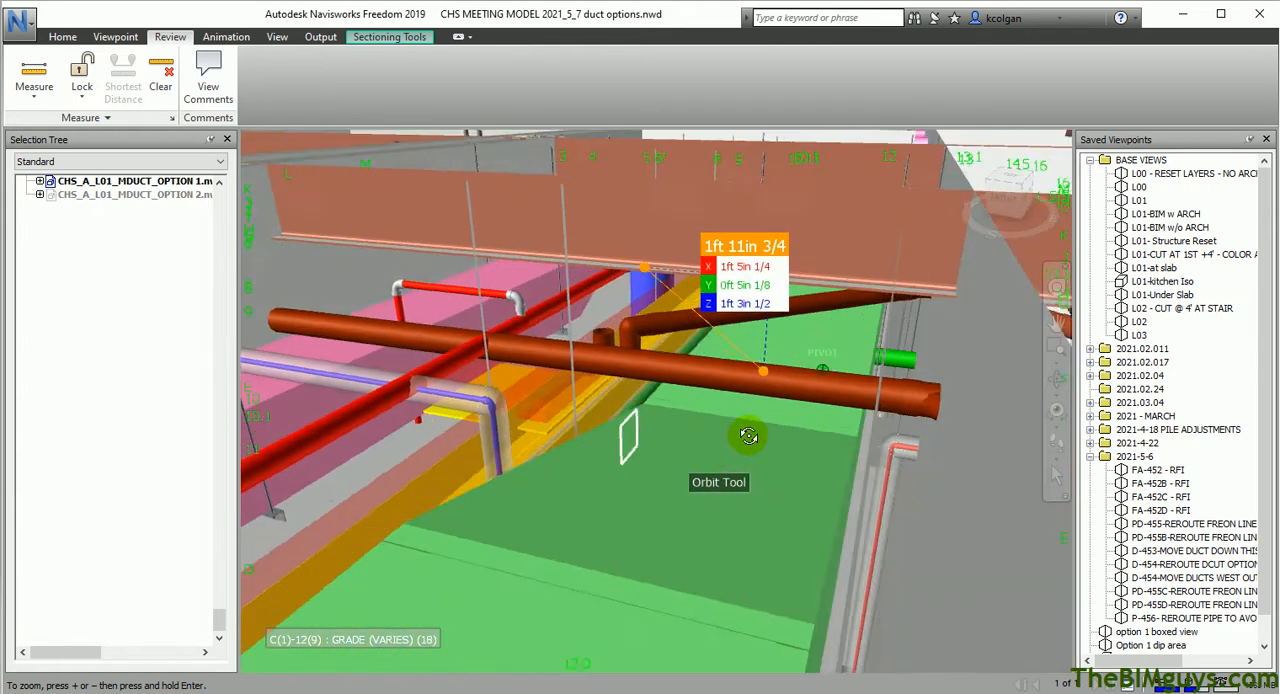
drag(748, 436, 790, 422)
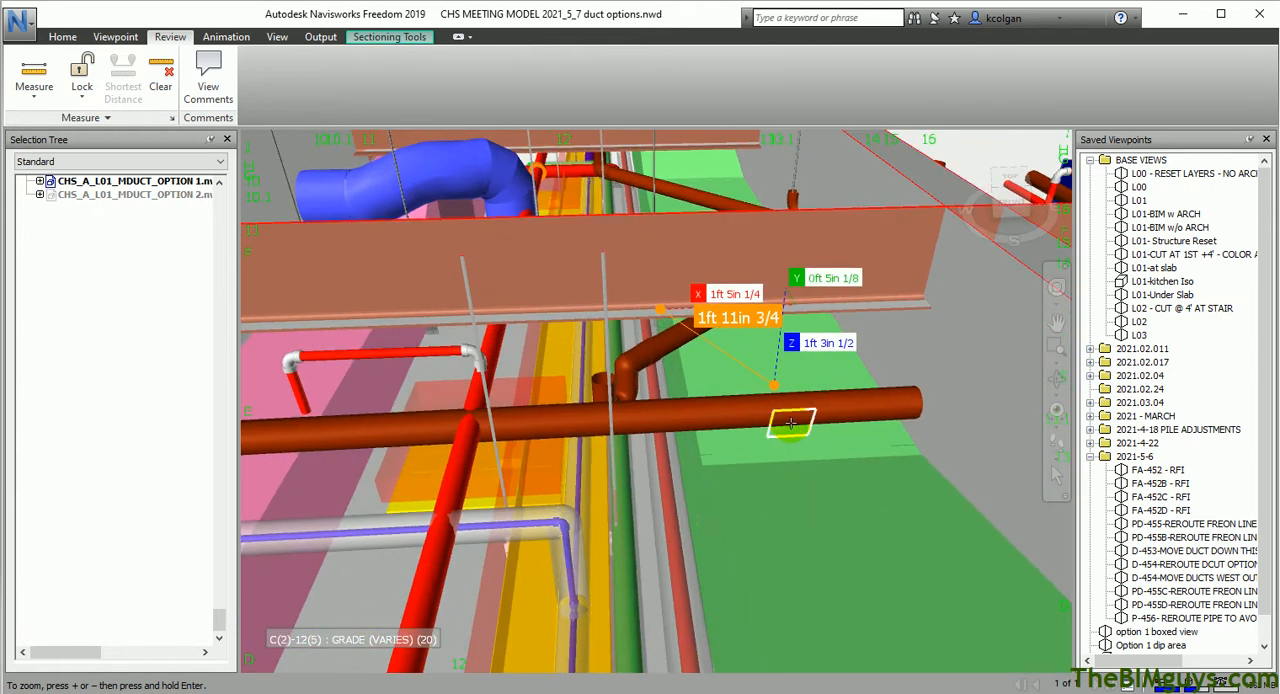
Orbit and pan around the pipe-to-steel measurement to inspect it from other angles.
drag(790, 424, 800, 384)
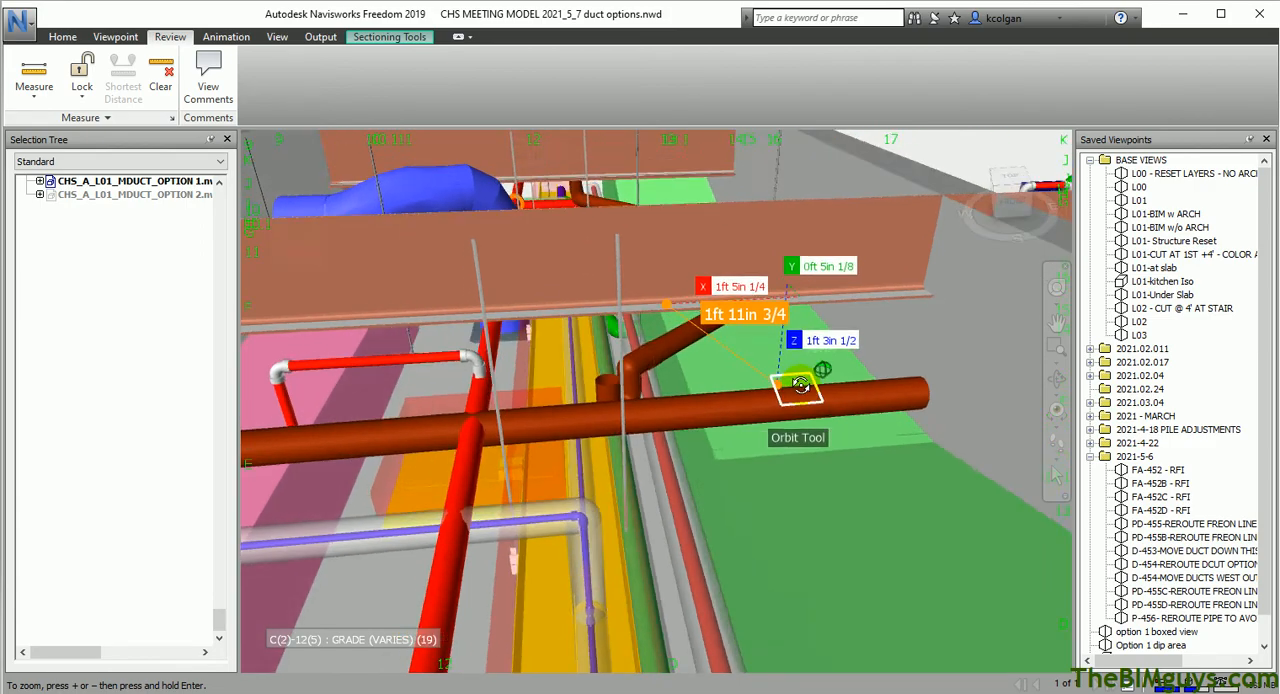
drag(800, 384, 916, 344)
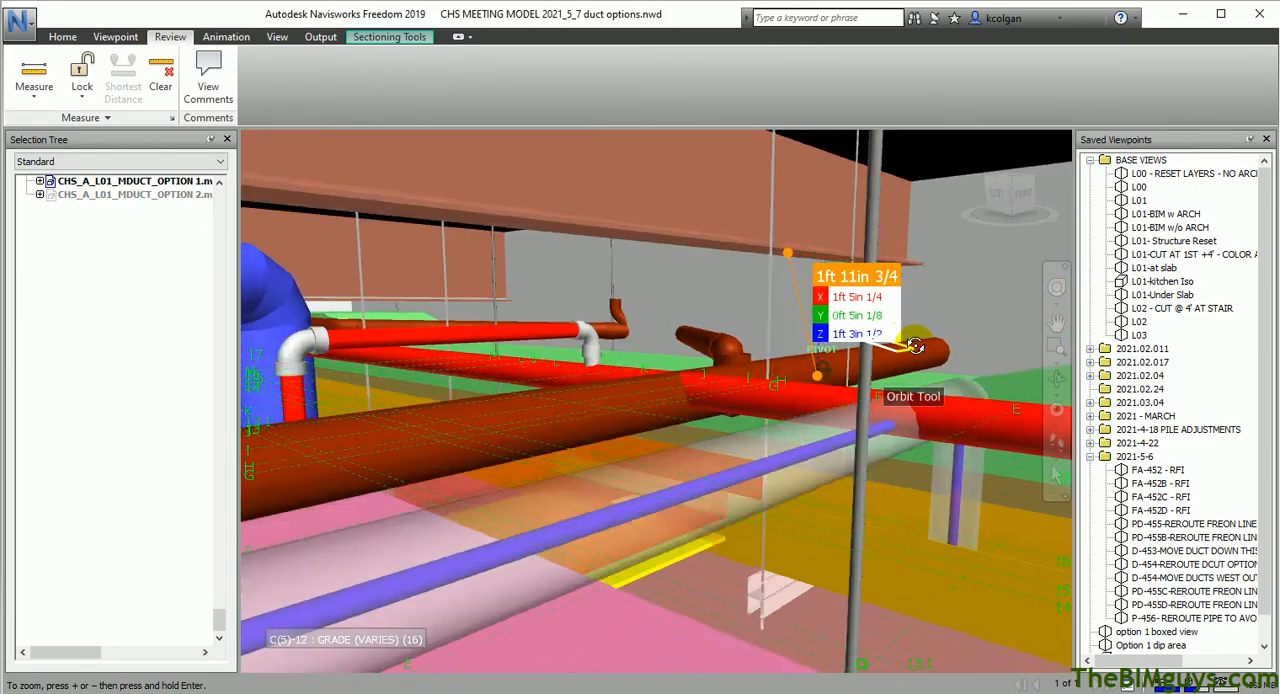
drag(916, 344, 752, 378)
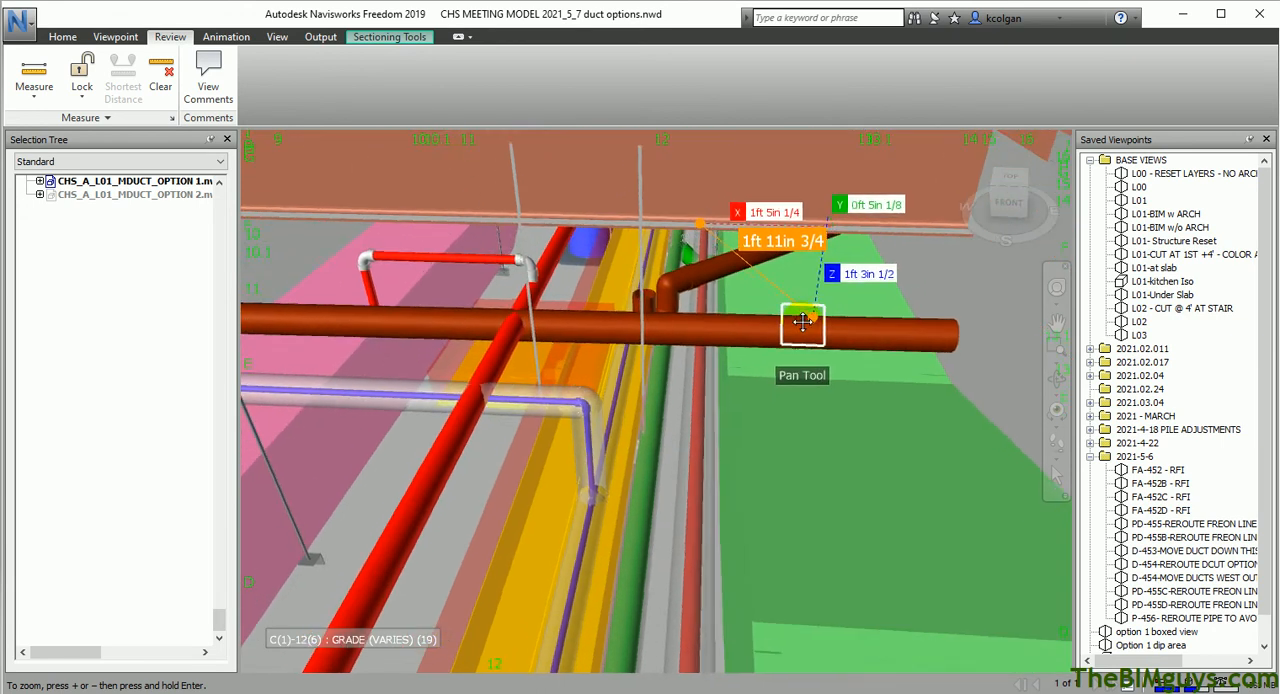
drag(802, 322, 884, 362)
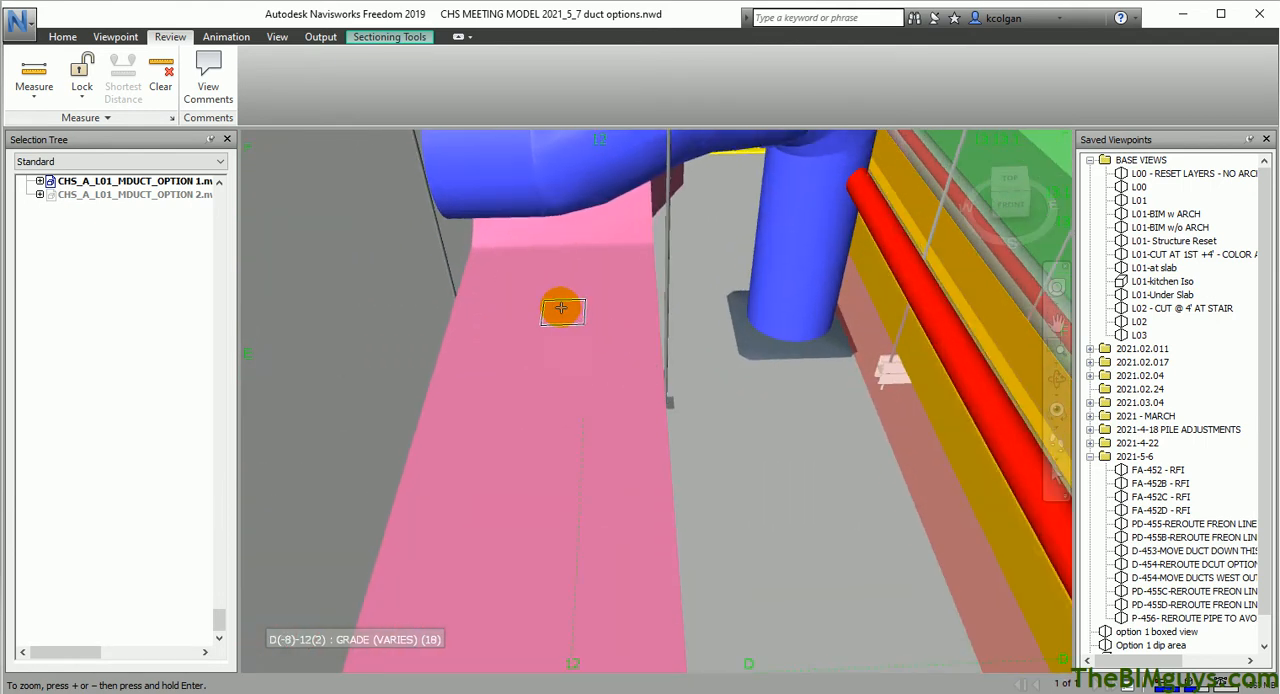
Orbit around the blue duct bend above the pink beam to study its clearance from several angles.
drag(560, 310, 516, 440)
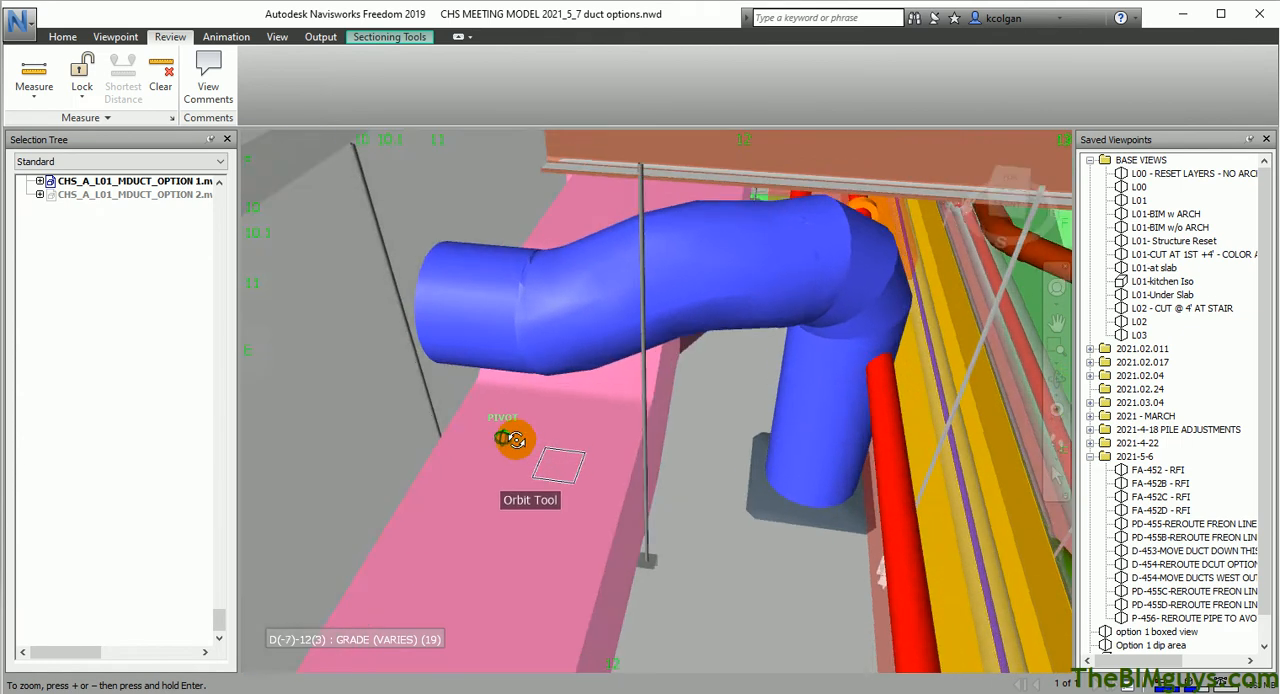
drag(516, 440, 560, 384)
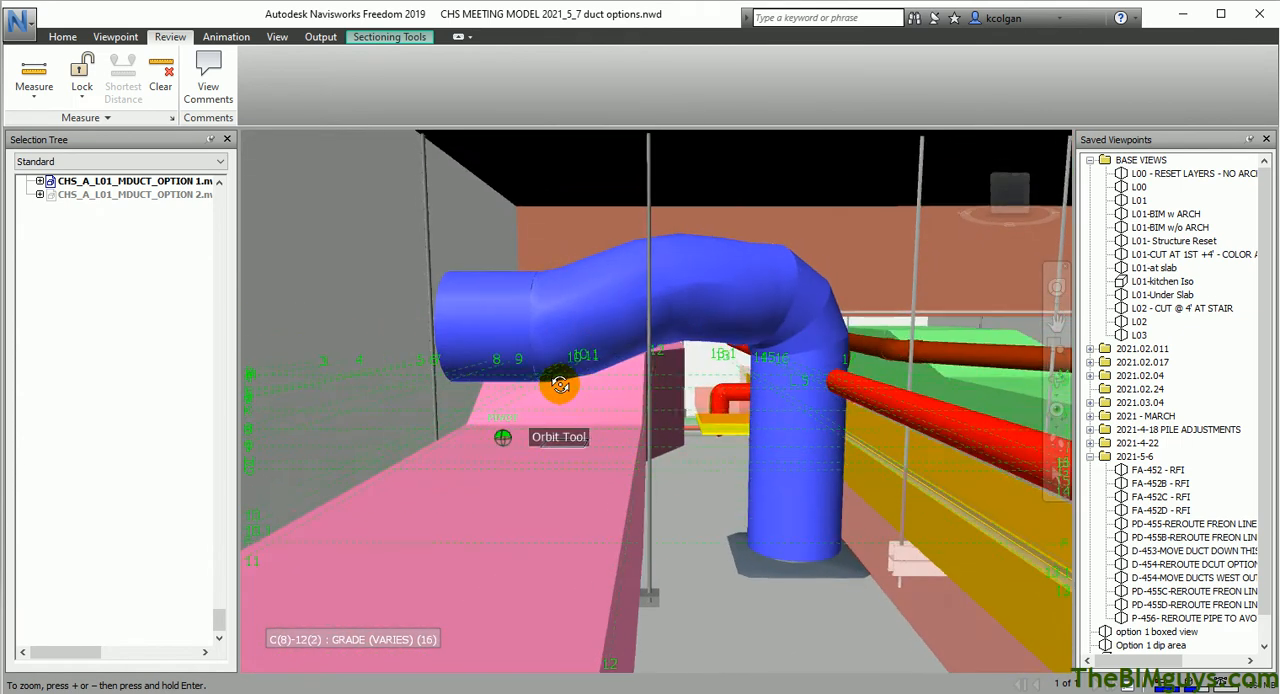
drag(560, 384, 560, 408)
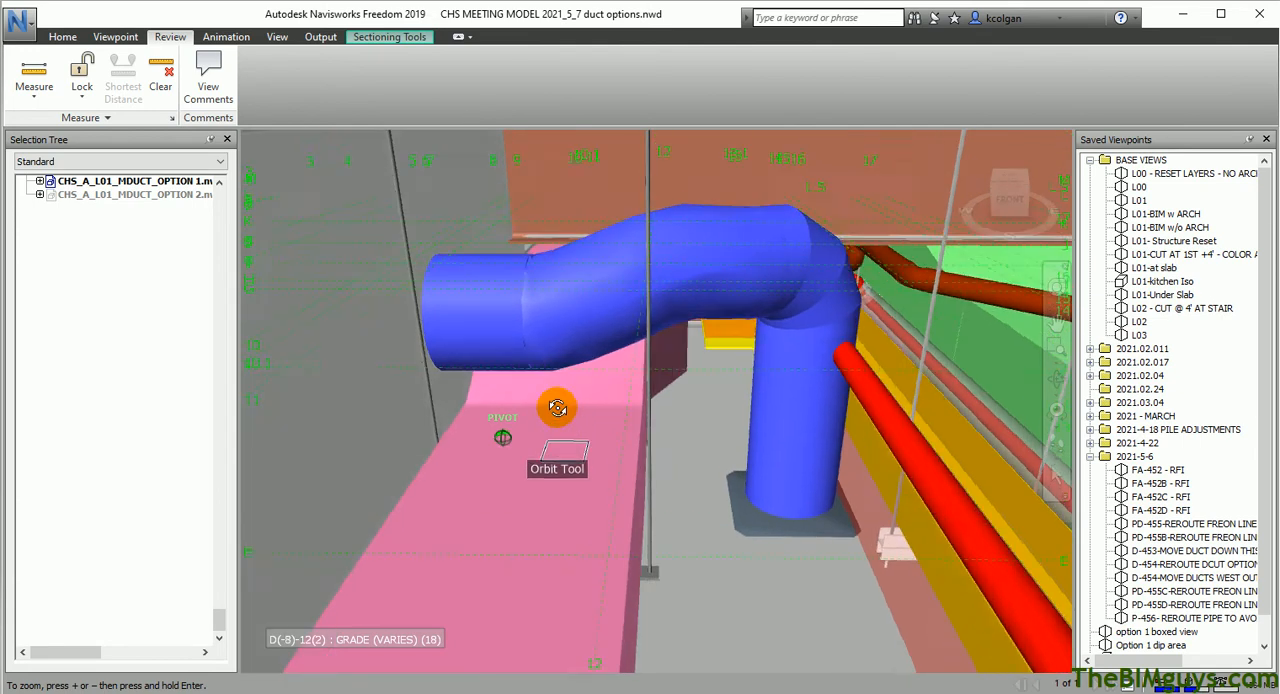
drag(556, 408, 536, 368)
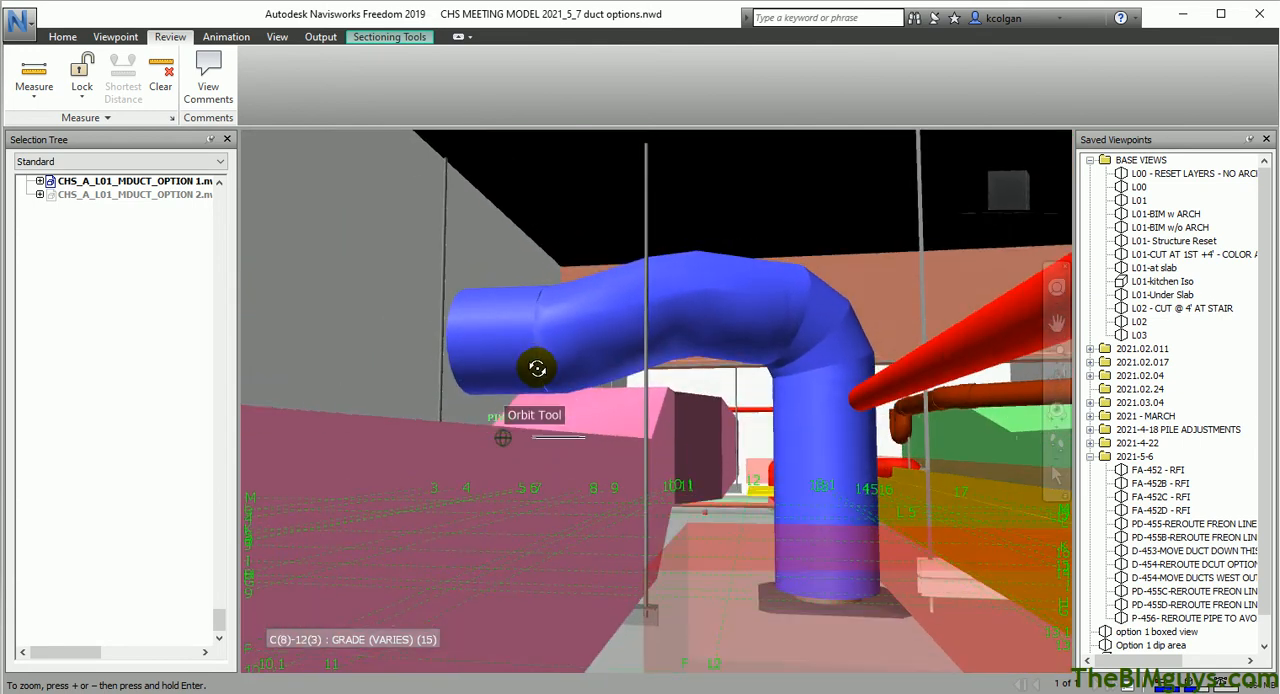
drag(536, 368, 552, 444)
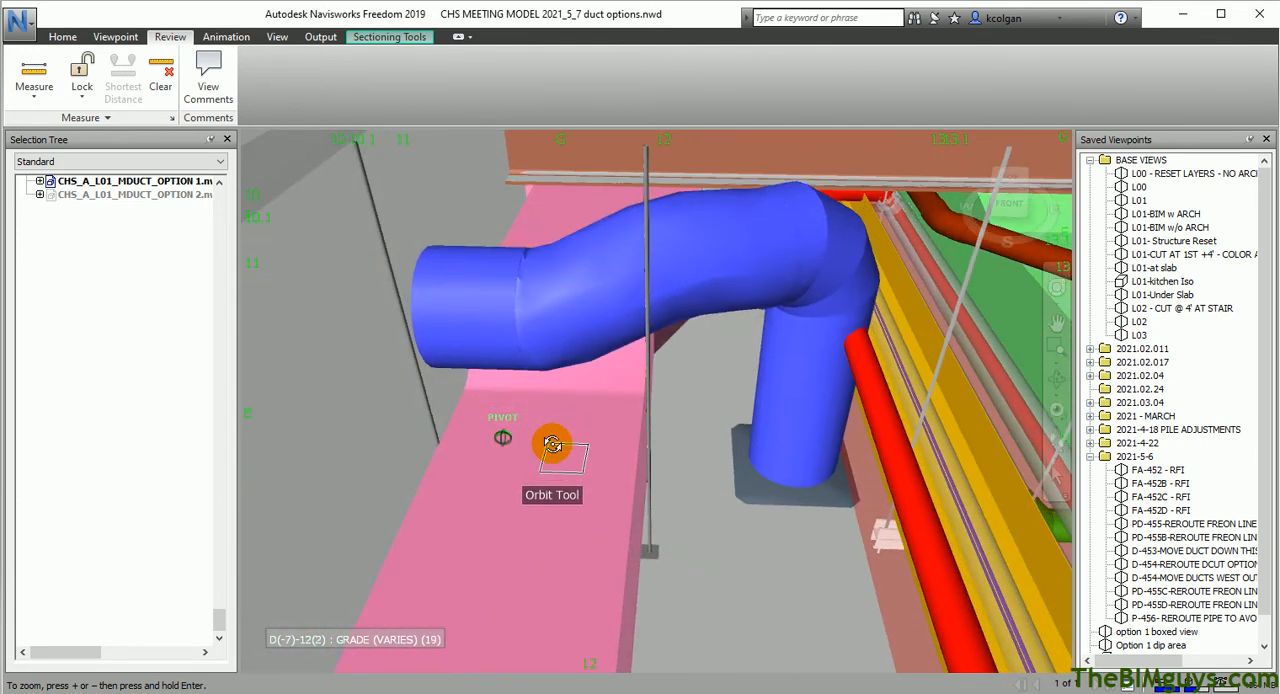
drag(552, 444, 610, 338)
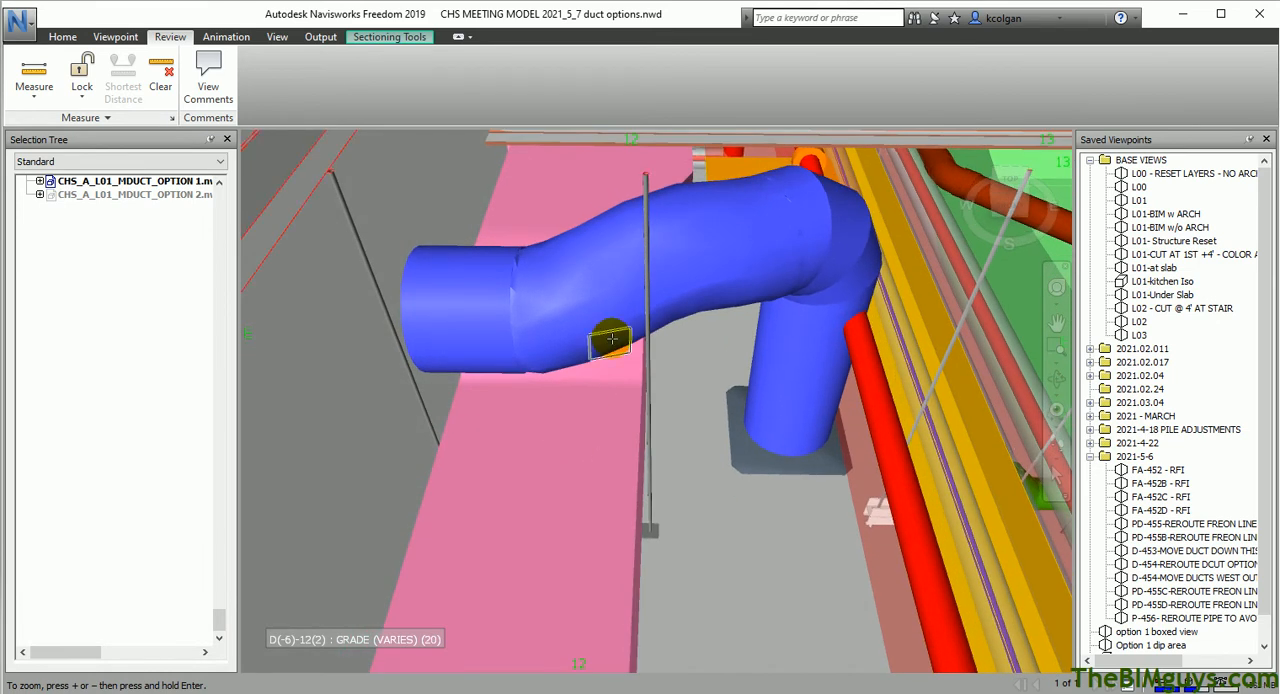
mouse_move(244, 336)
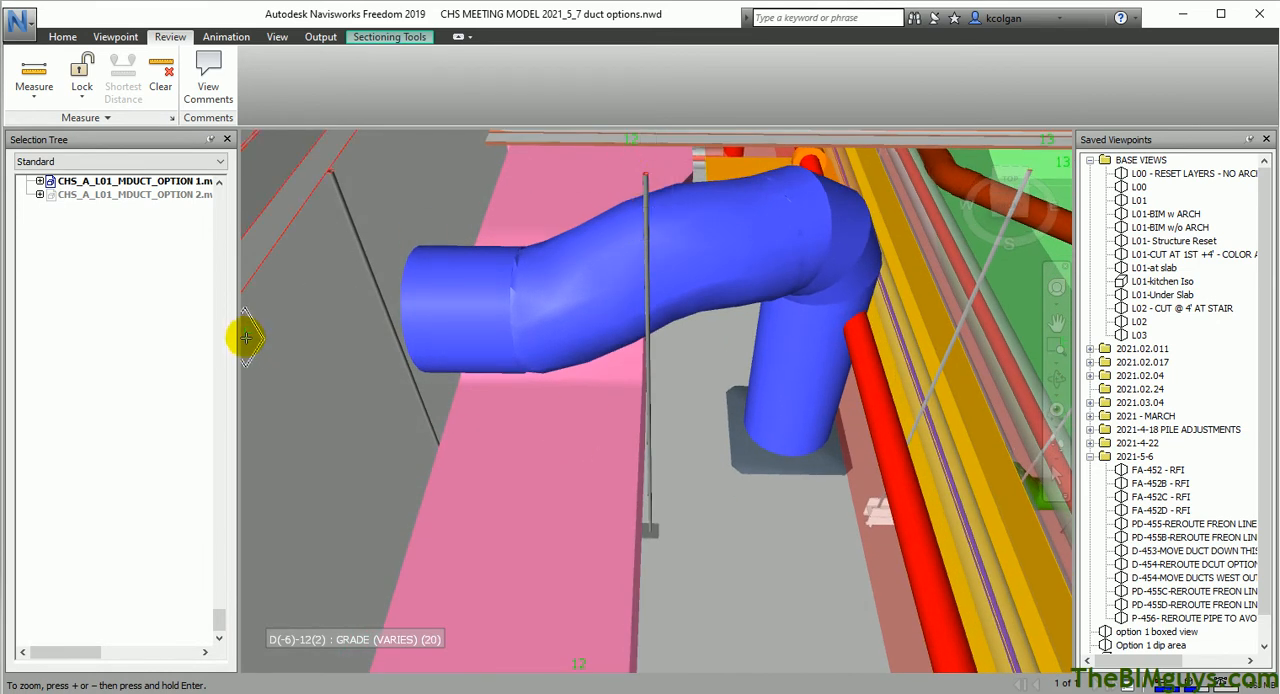
mouse_move(628, 156)
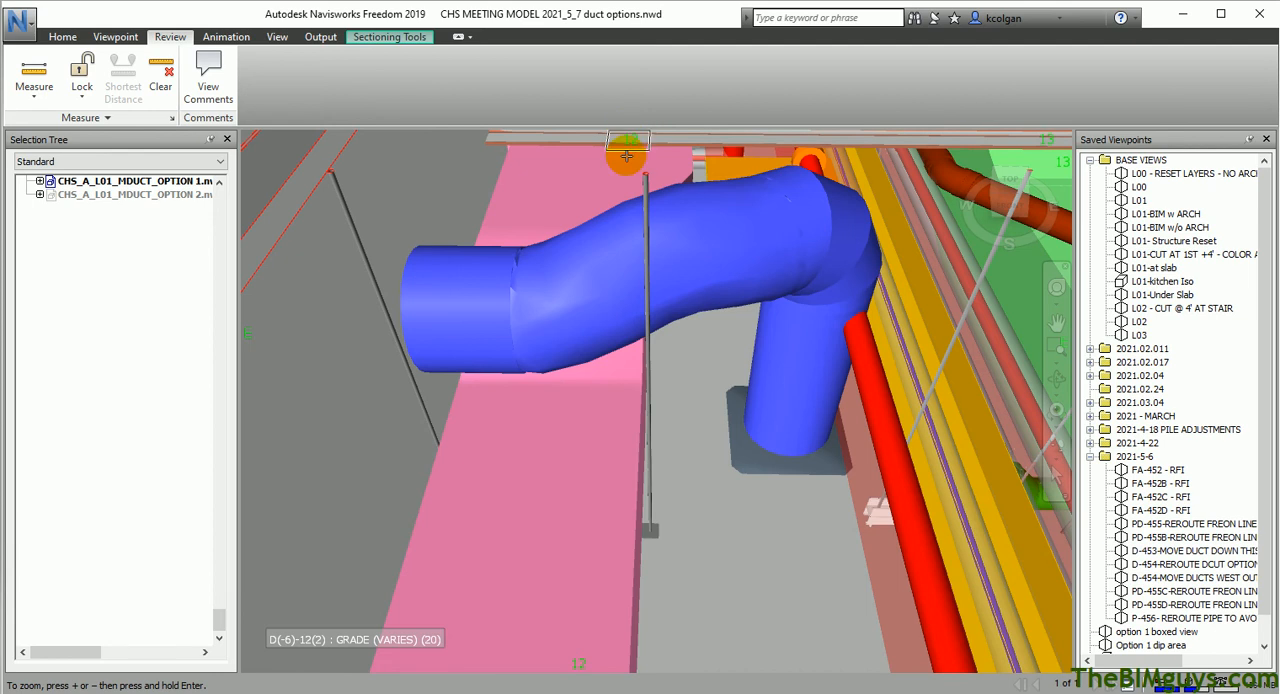
mouse_move(360, 320)
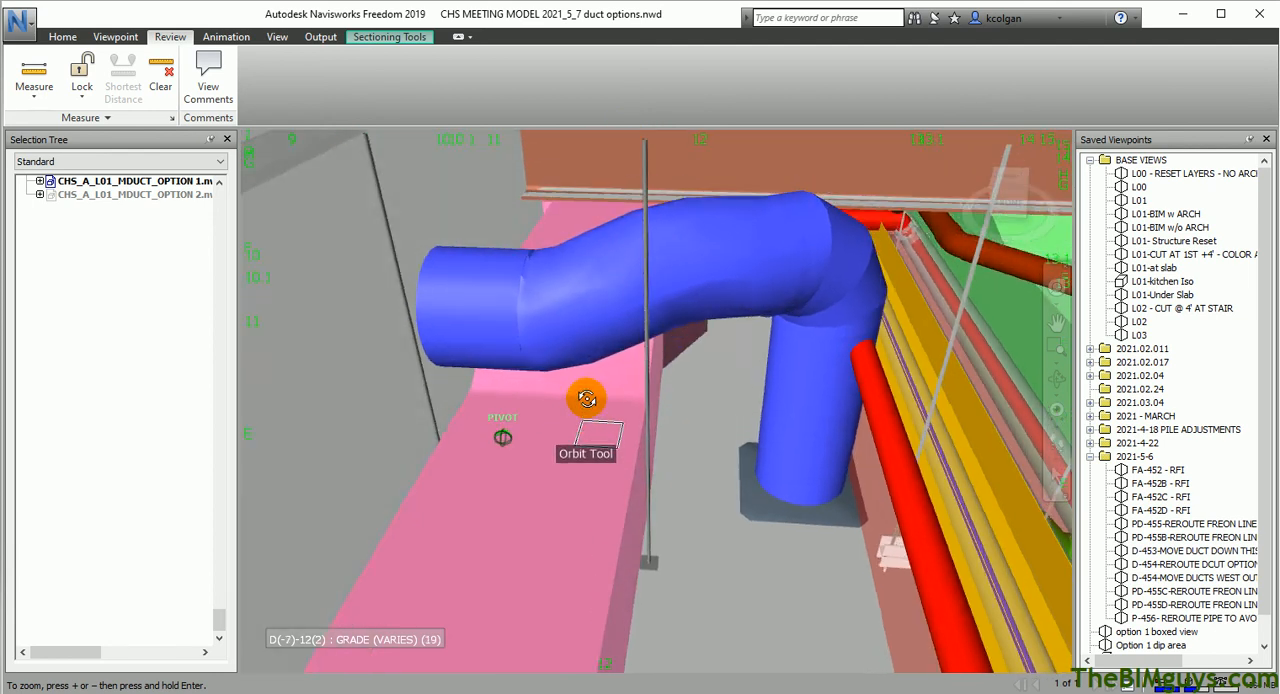
drag(588, 398, 576, 352)
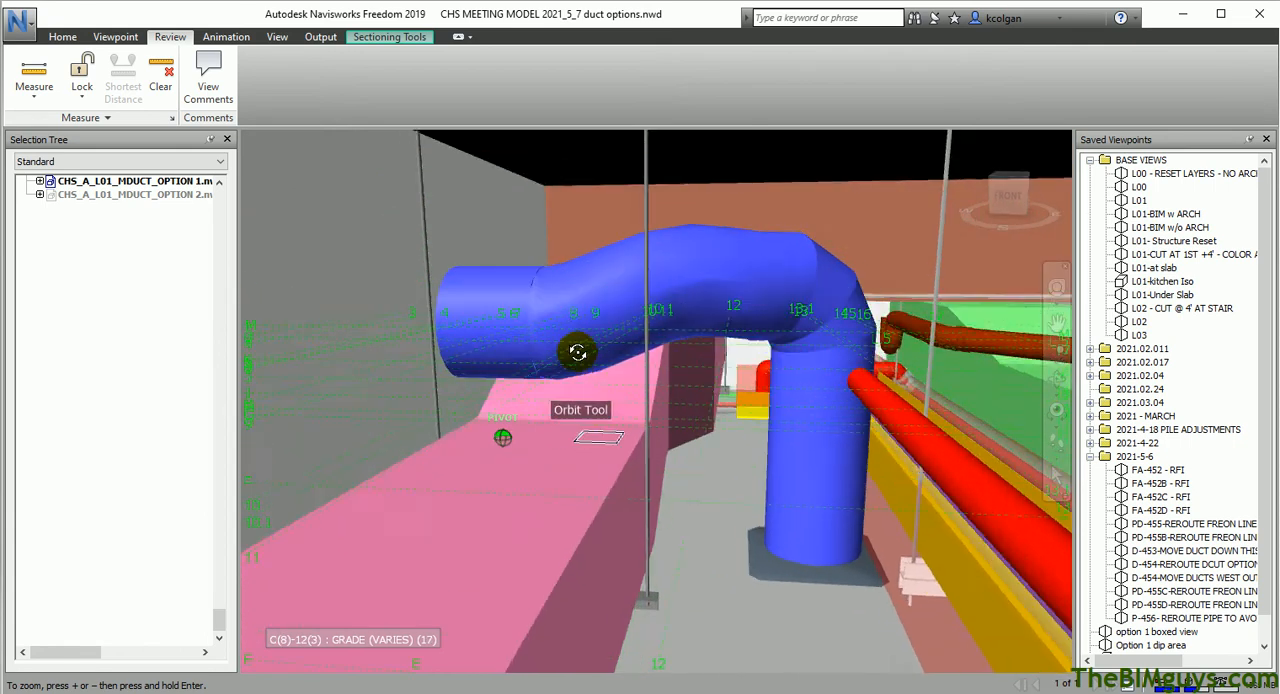
drag(578, 352, 518, 354)
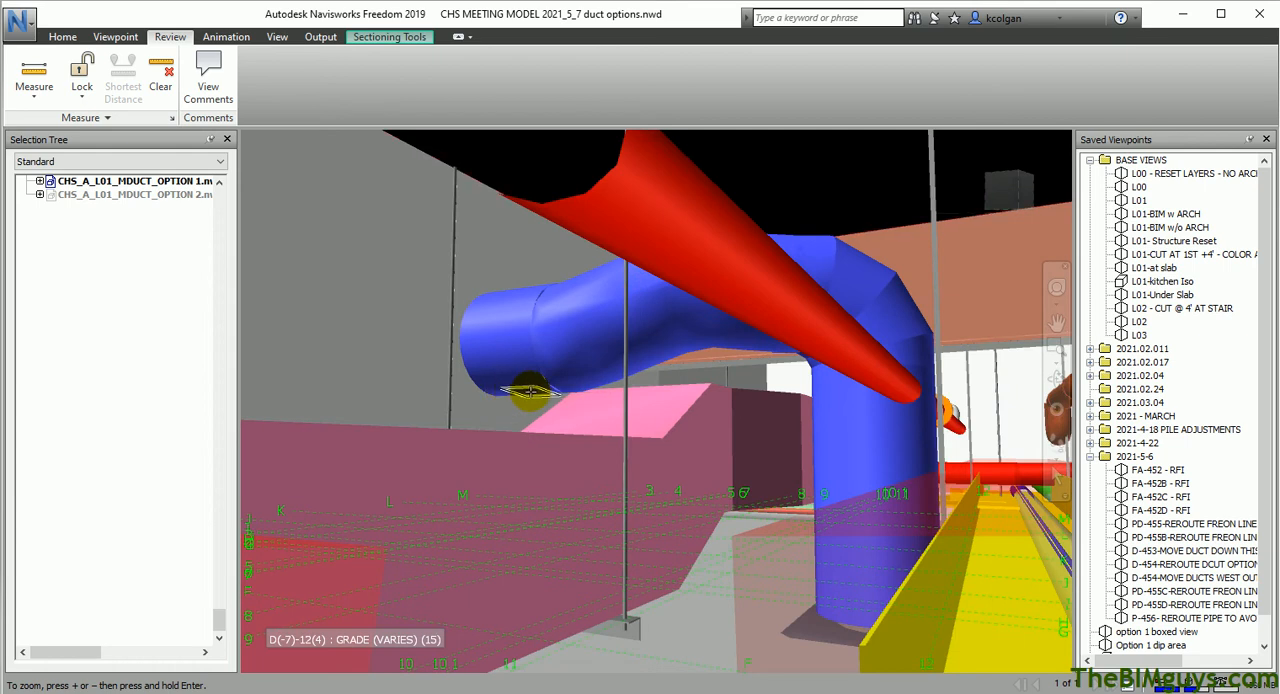
Measure the 0ft 10in duct-to-steel gap with XYZ components and orbit to check it.
click(534, 392)
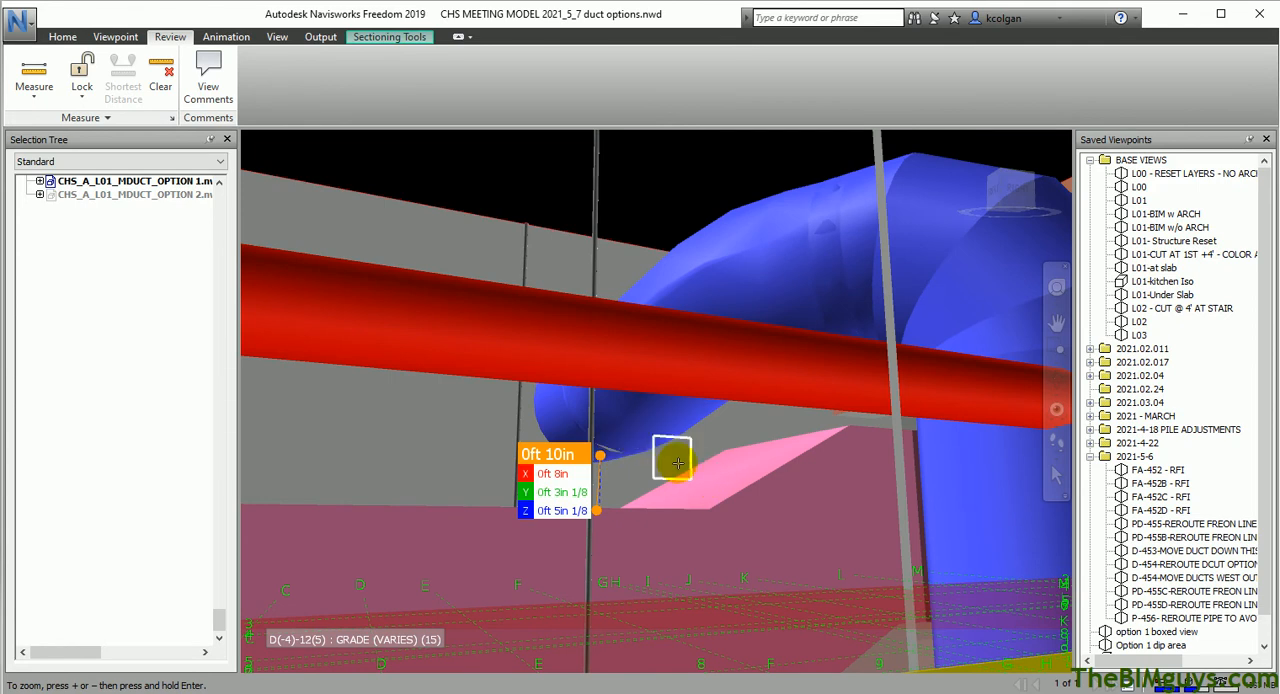
drag(672, 460, 604, 452)
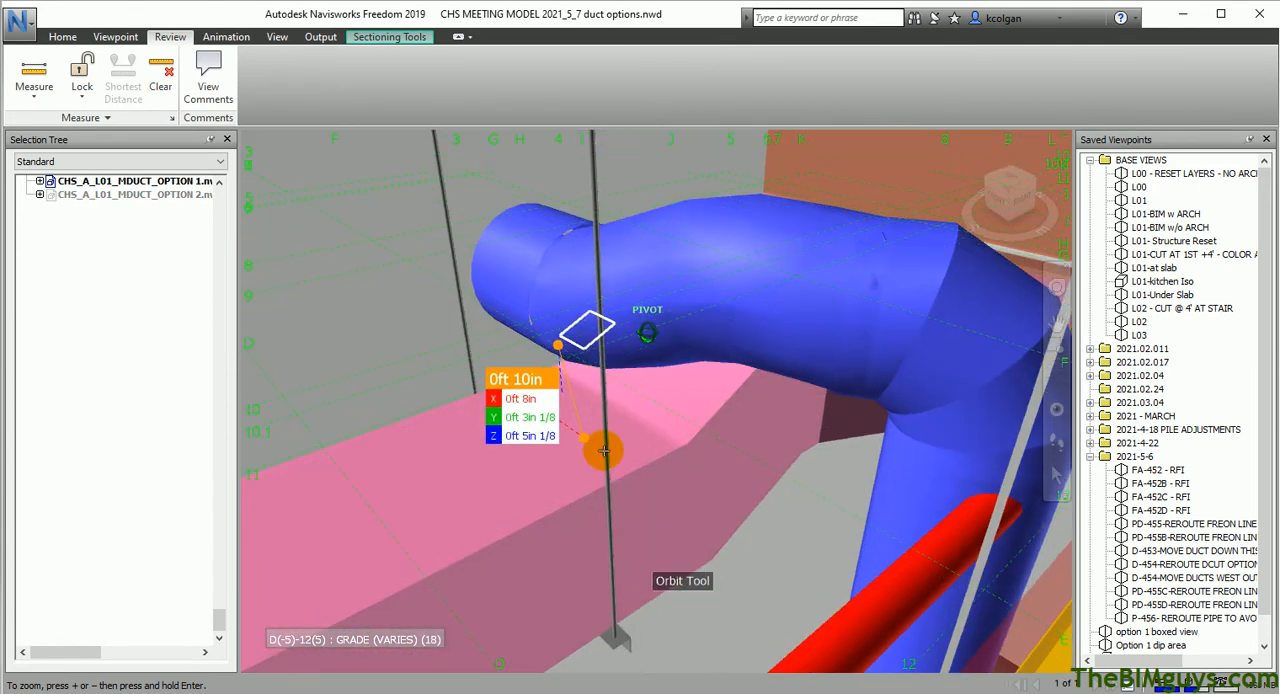
drag(600, 450, 496, 416)
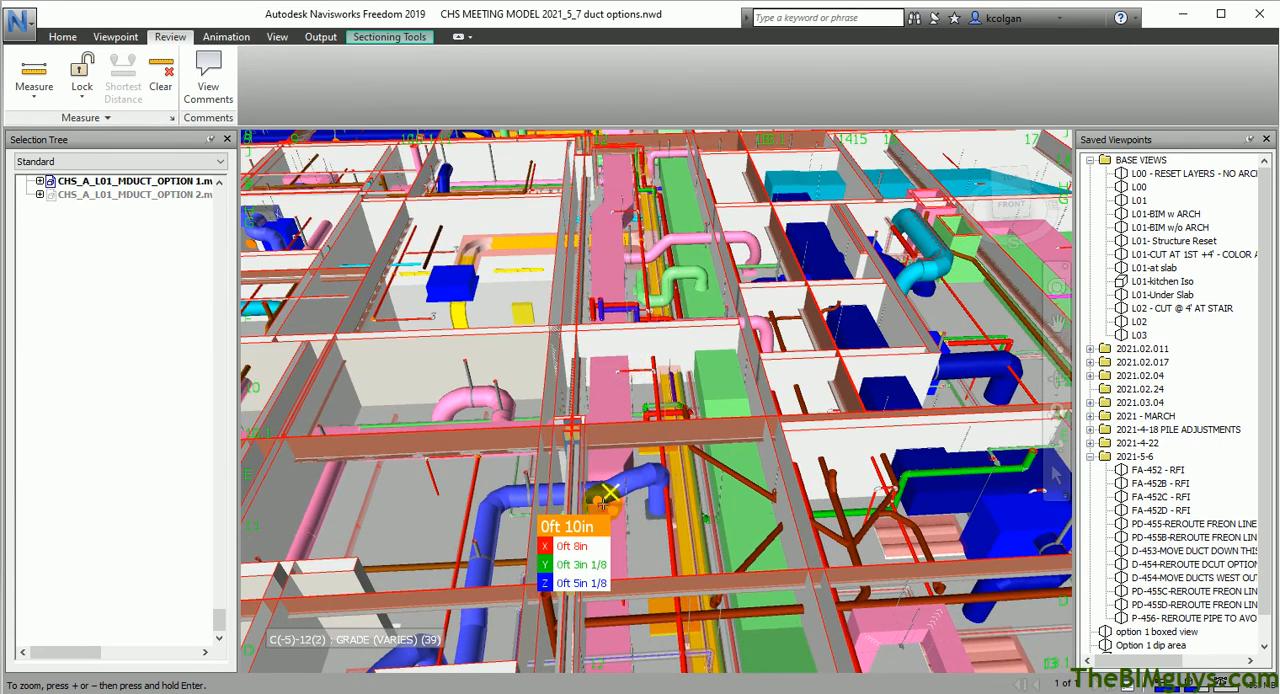
Clear the 0ft 10in measurement from the model view.
click(160, 70)
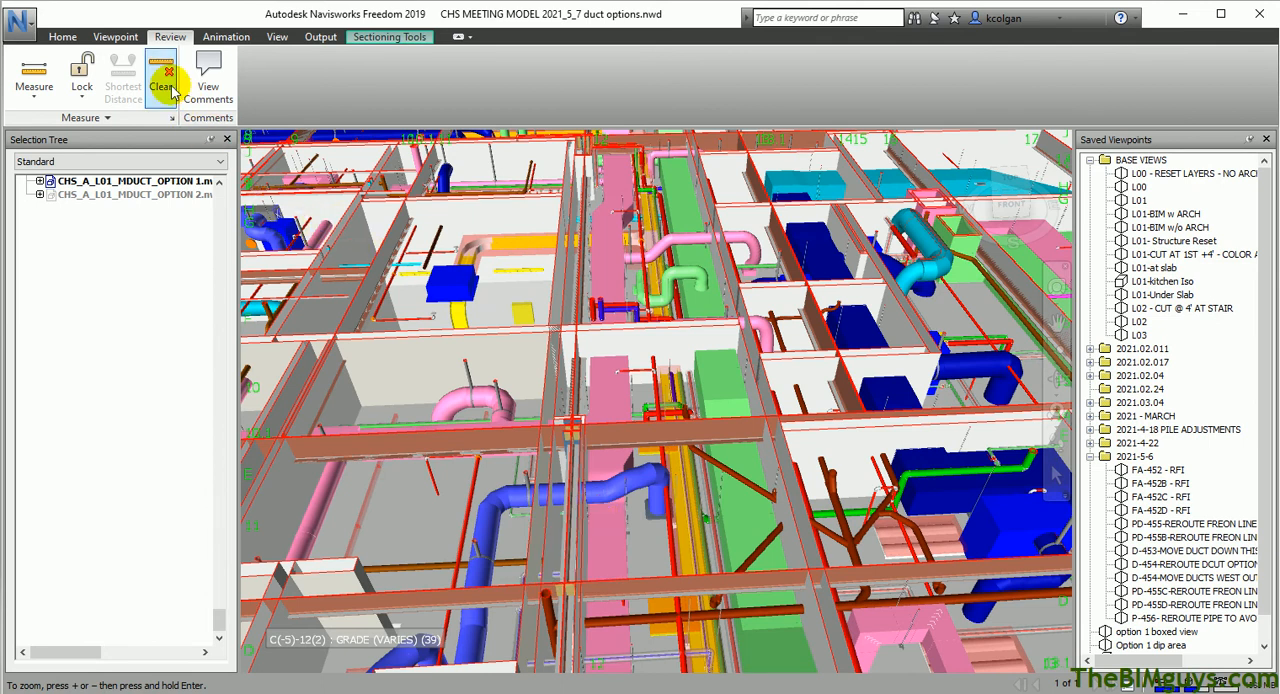
click(160, 76)
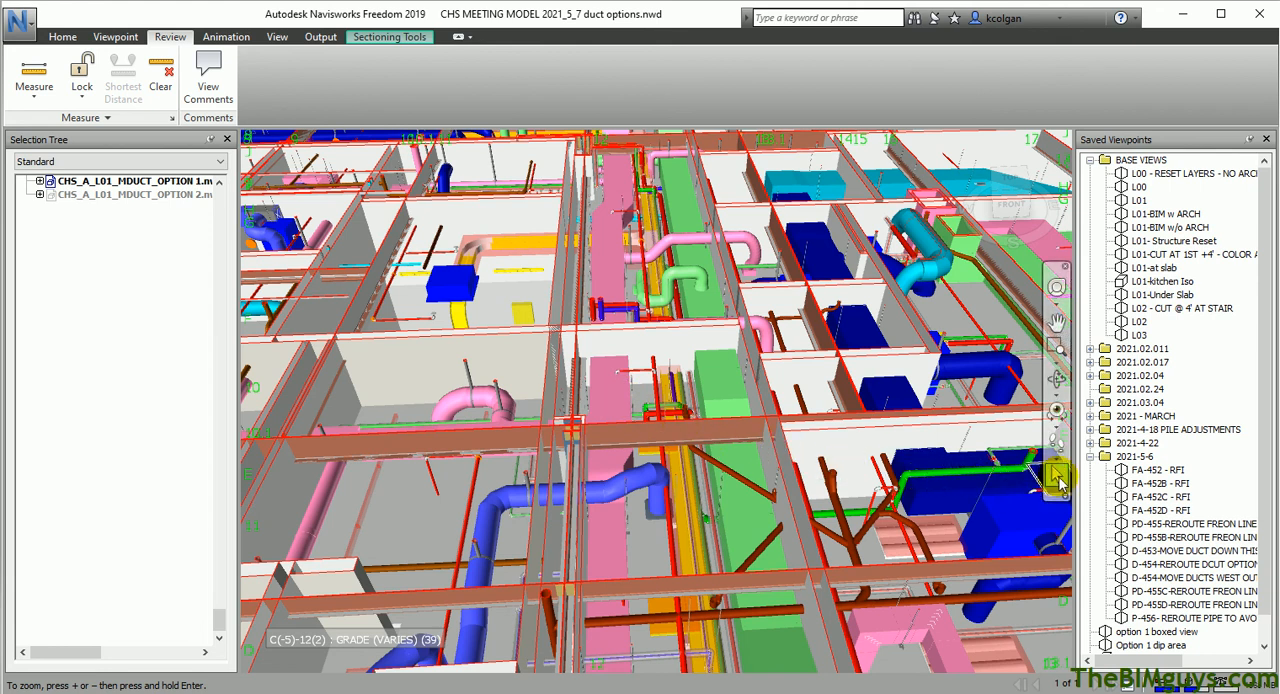
mouse_move(1056, 476)
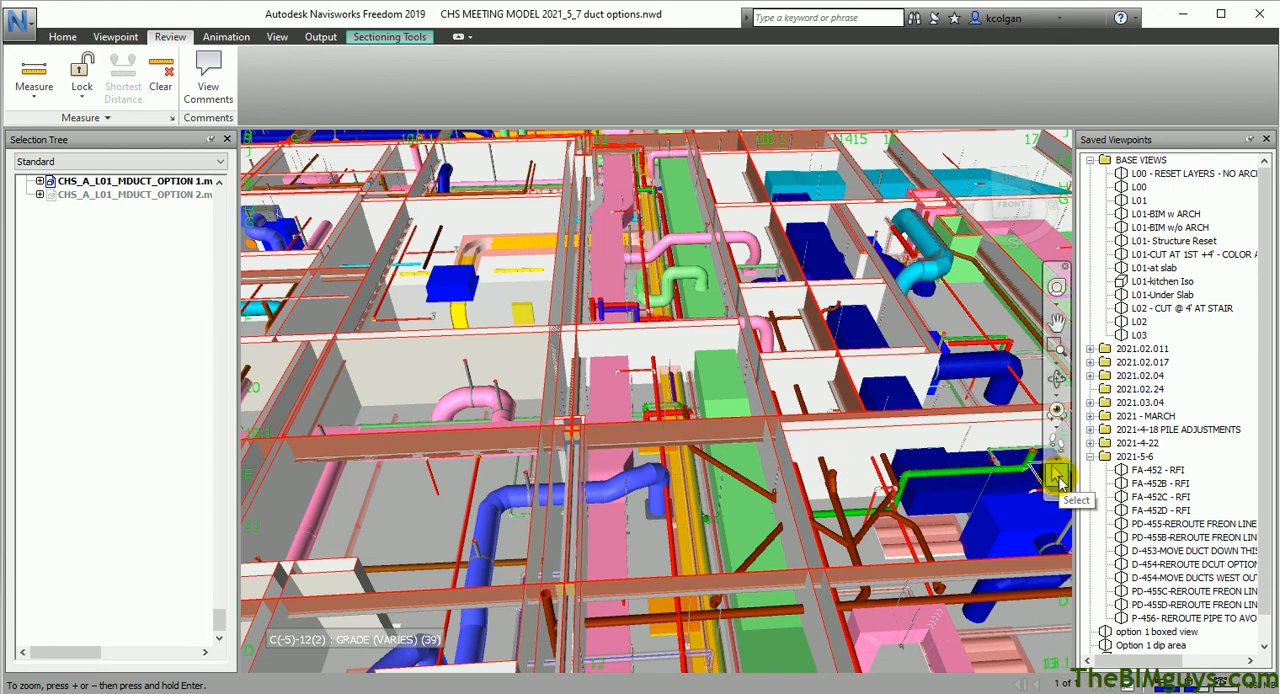
mouse_move(960, 482)
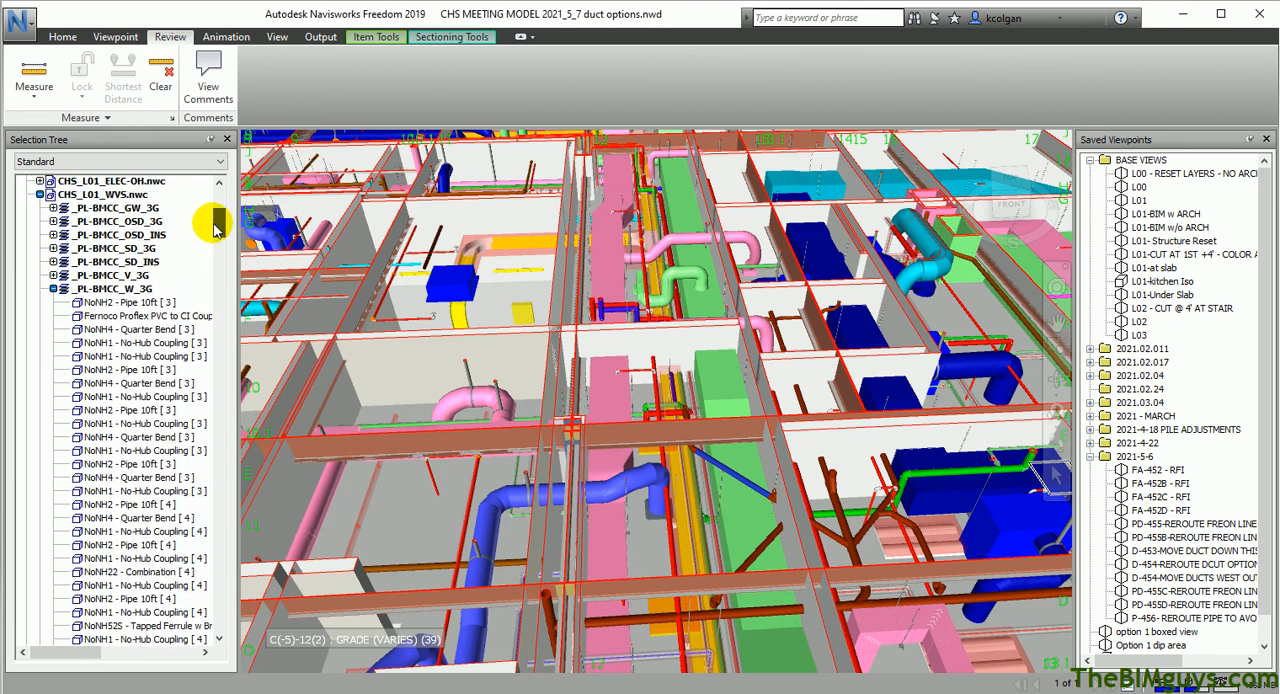
Select a pipe layer, then CHS_L01_MVS.nwc, in the Selection Tree to highlight its elements.
click(108, 288)
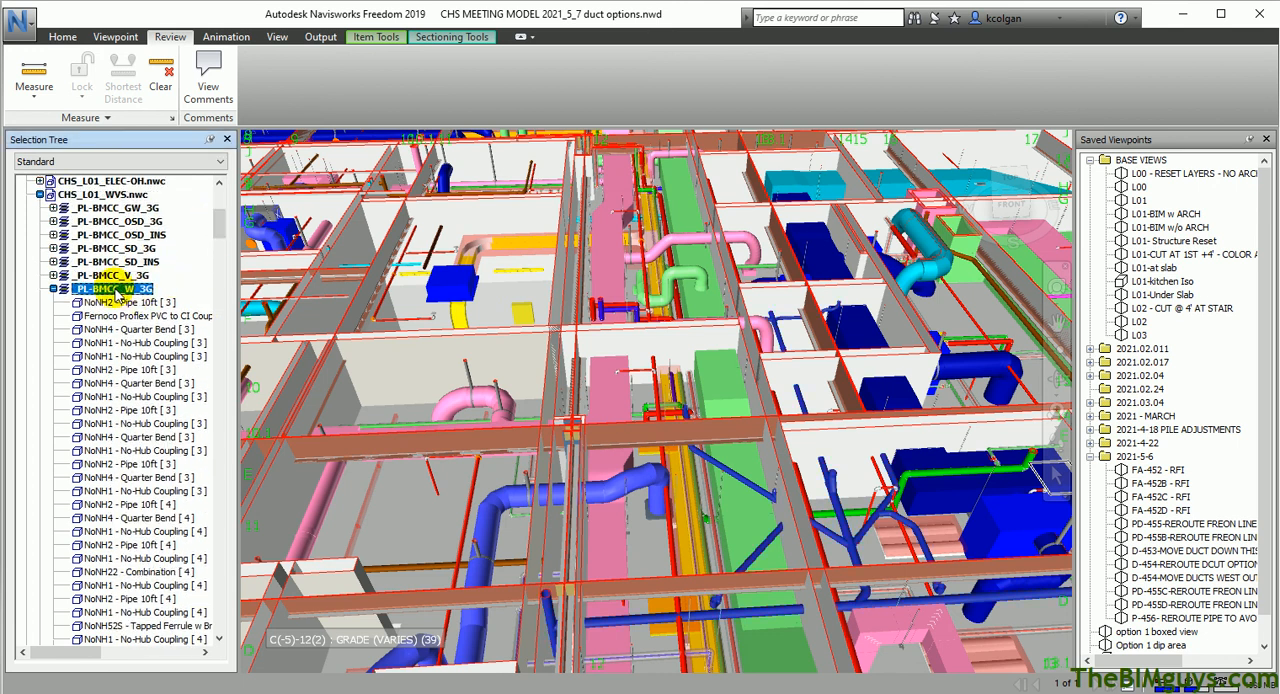
click(100, 194)
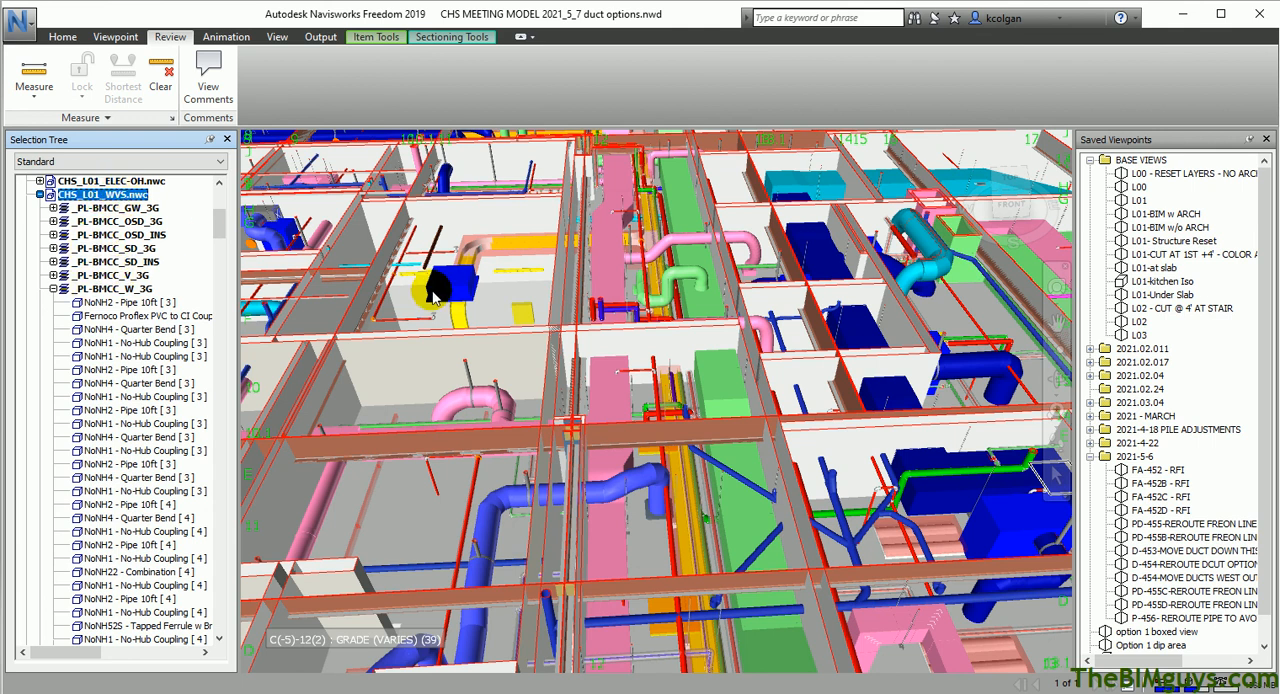
mouse_move(796, 400)
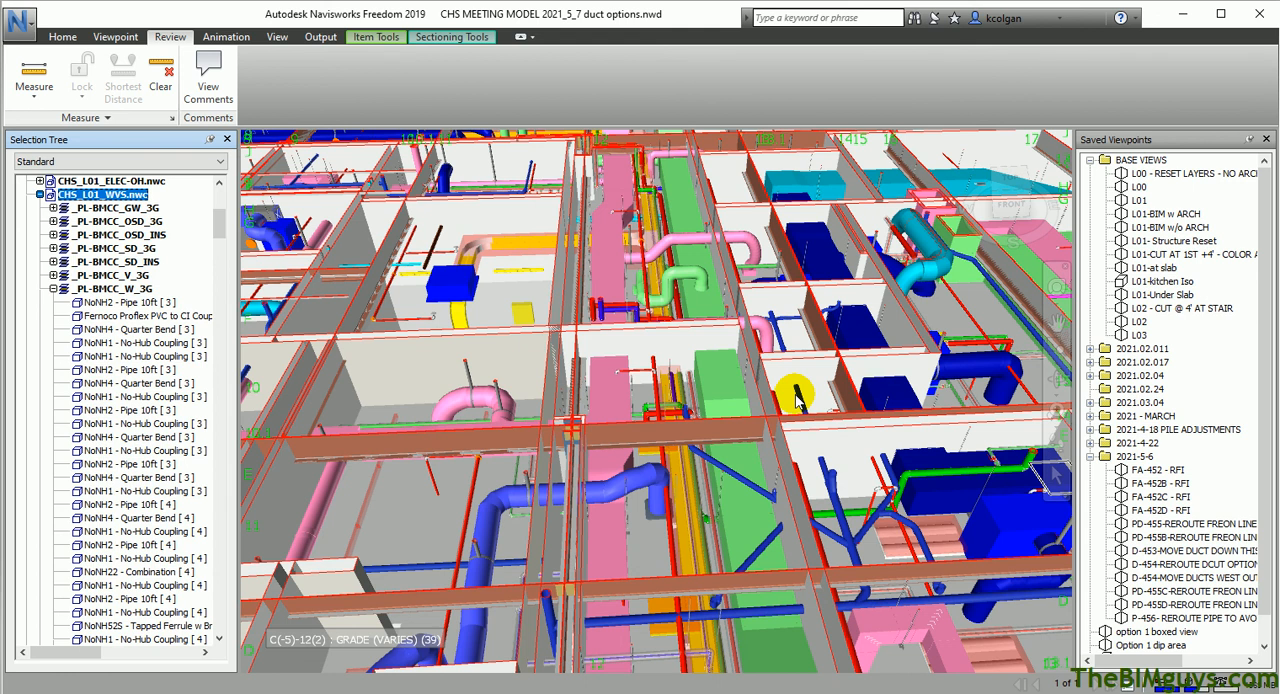